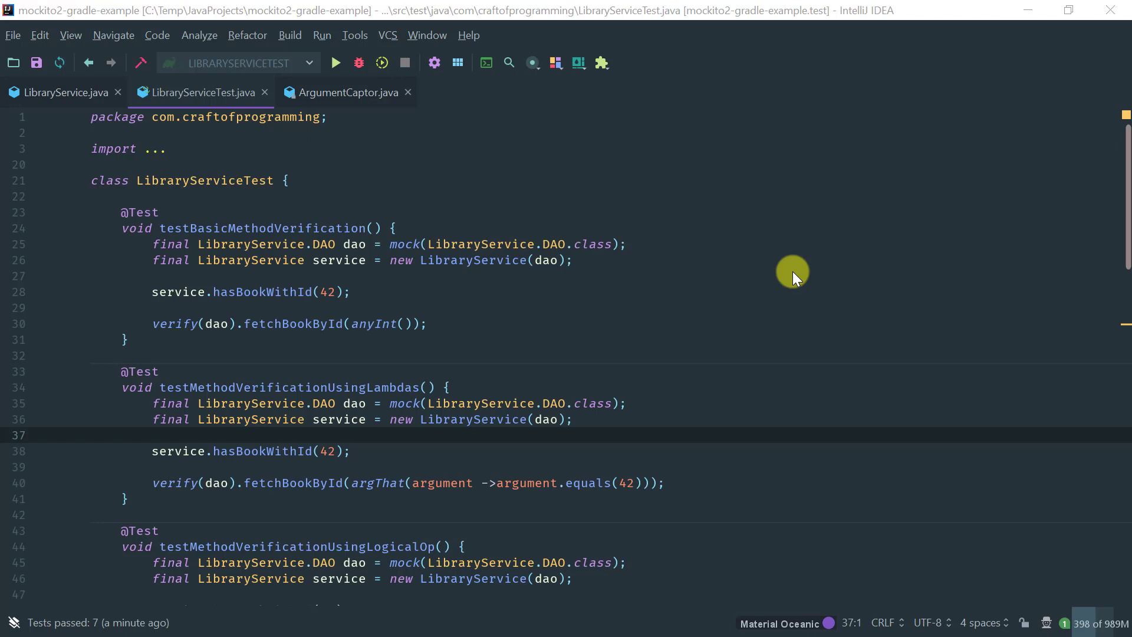
{"action": "mouse_move", "coordinate": [586, 214]}
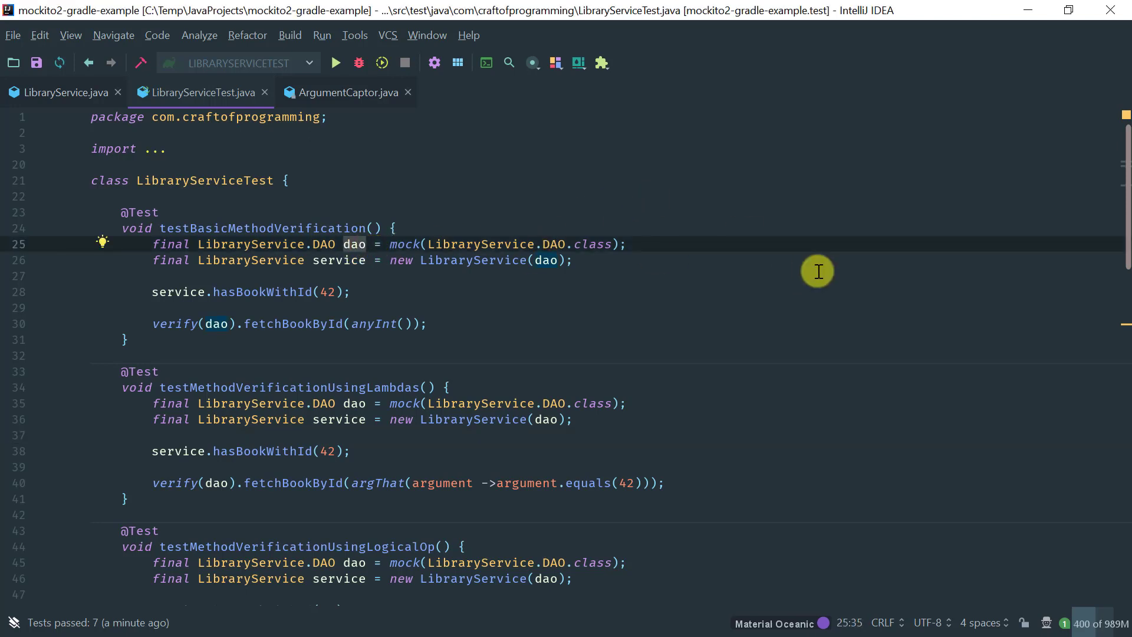
- Review the existing mock() call in the first test and start a new line under the class header
{"action": "left_click", "coordinate": [388, 244]}
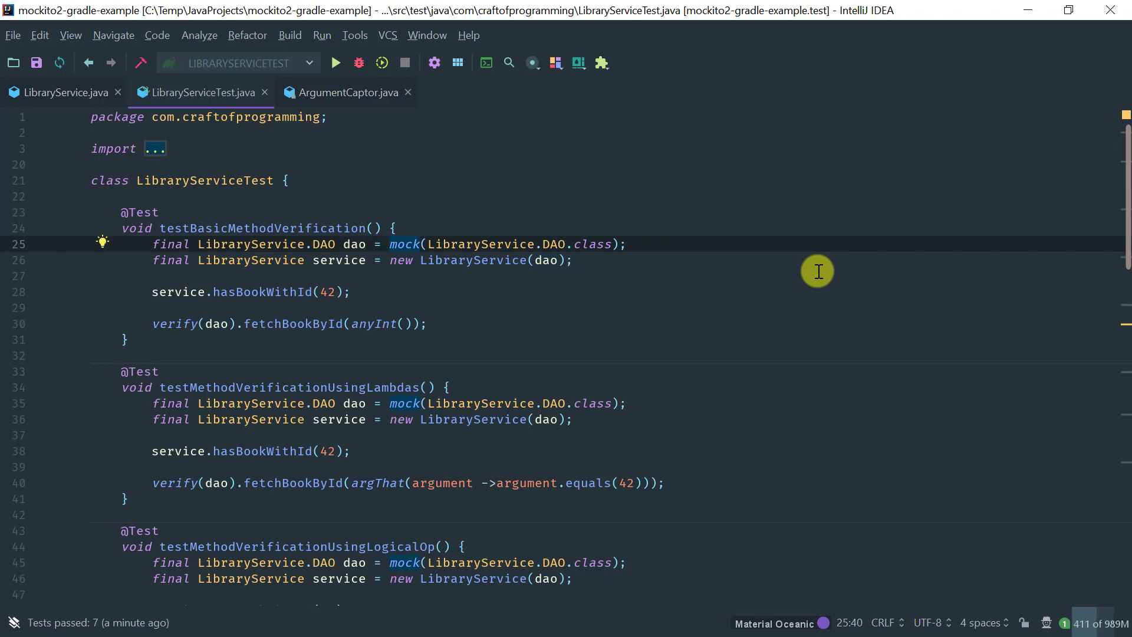
{"action": "left_click", "coordinate": [411, 245]}
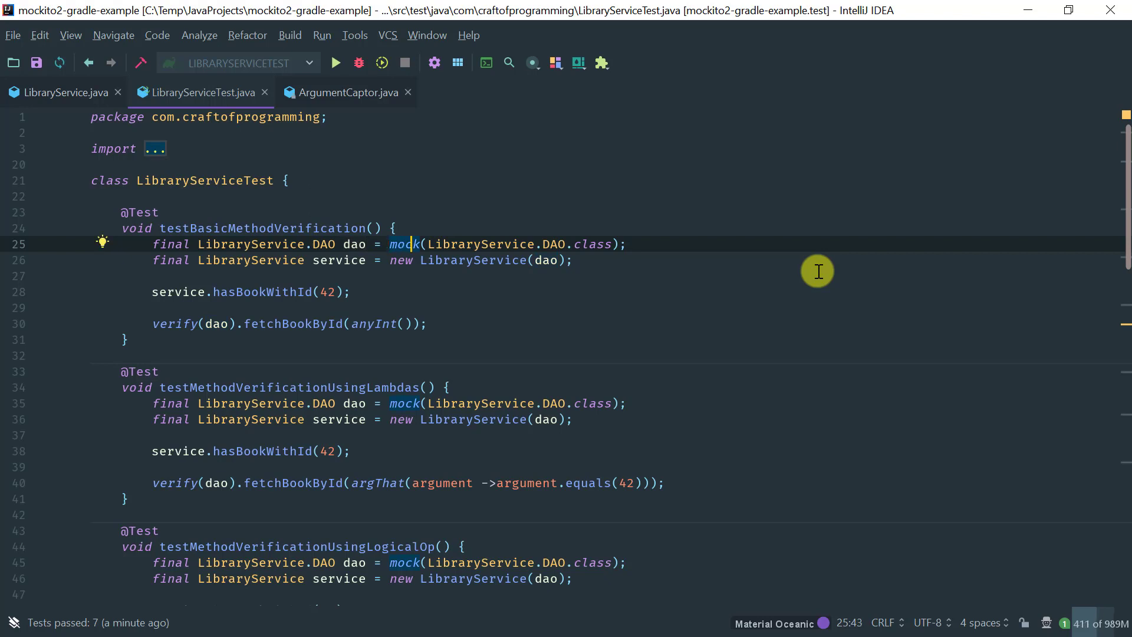
{"action": "left_click", "coordinate": [406, 244]}
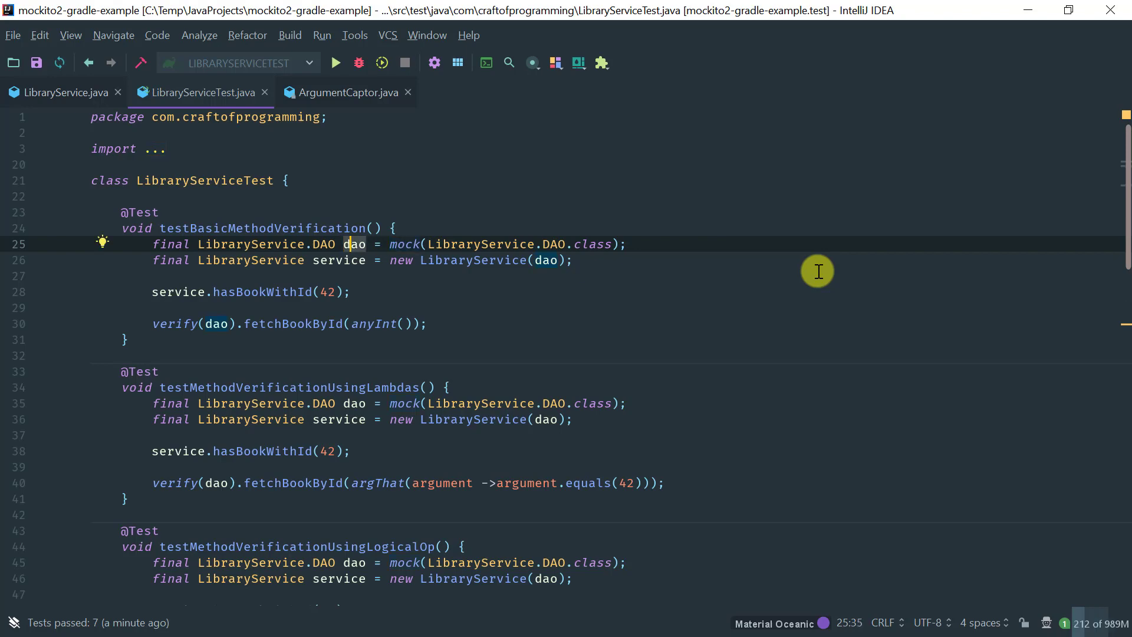
{"action": "key", "text": "Alt+Down"}
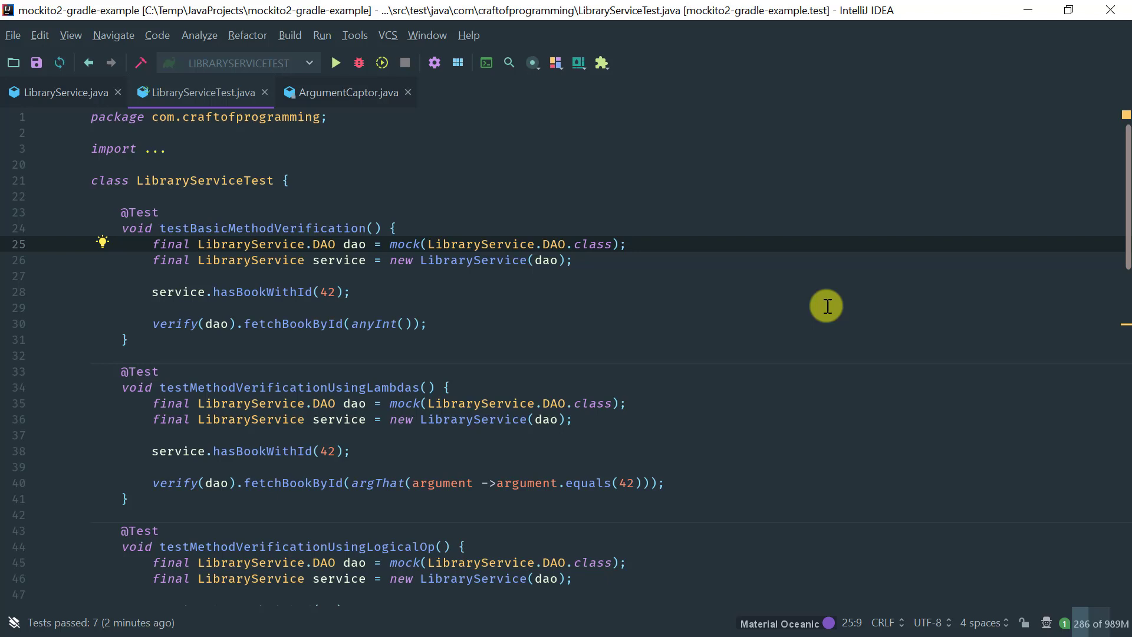
{"action": "left_click", "coordinate": [94, 197]}
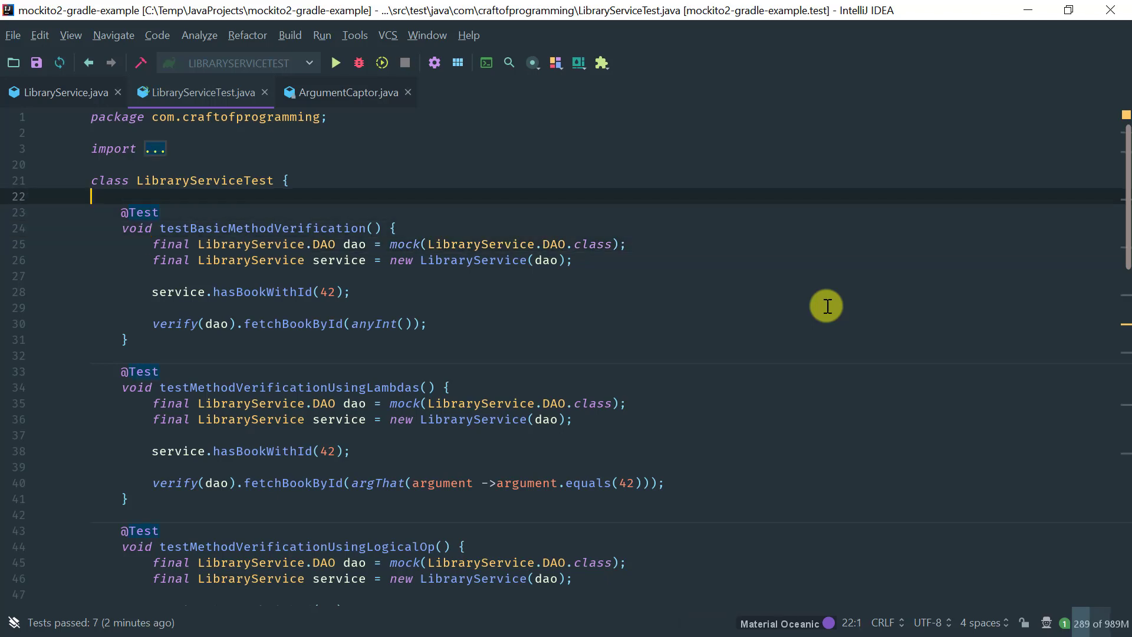
{"action": "key", "text": "Enter"}
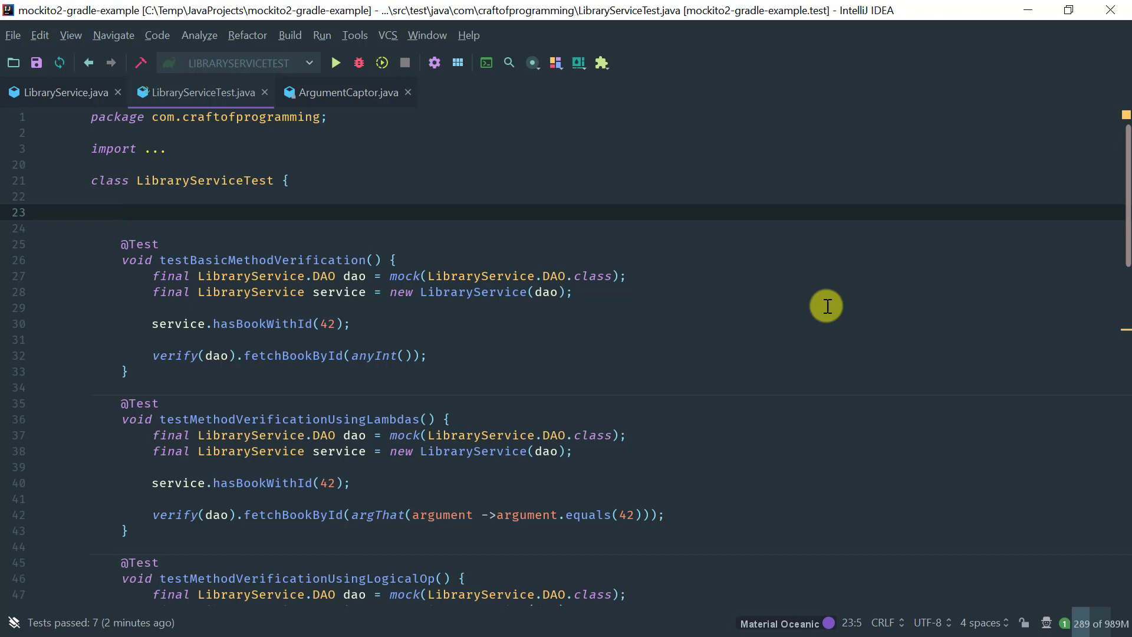
{"action": "type", "text": "Mock"}
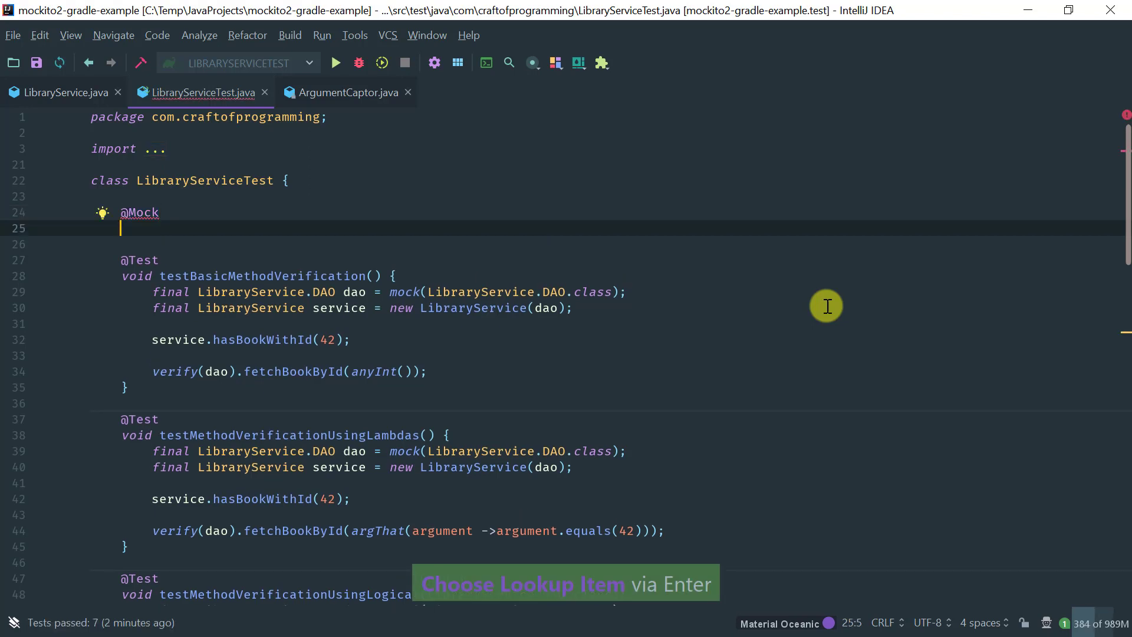
{"action": "type", "text": "LibraryService"}
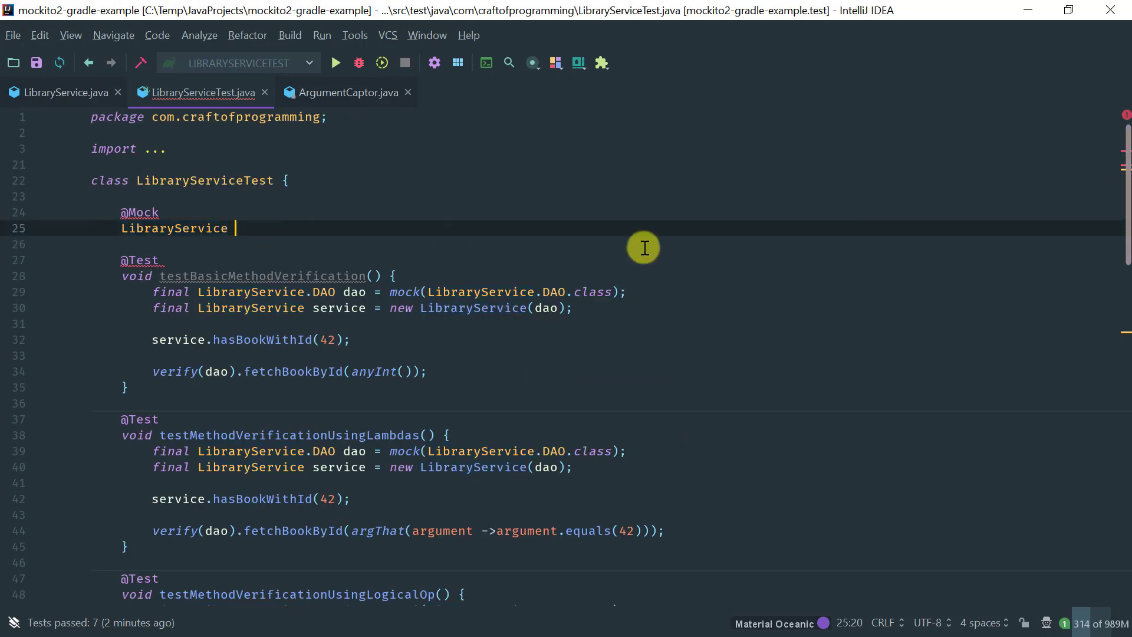
{"action": "type", "text": "service"}
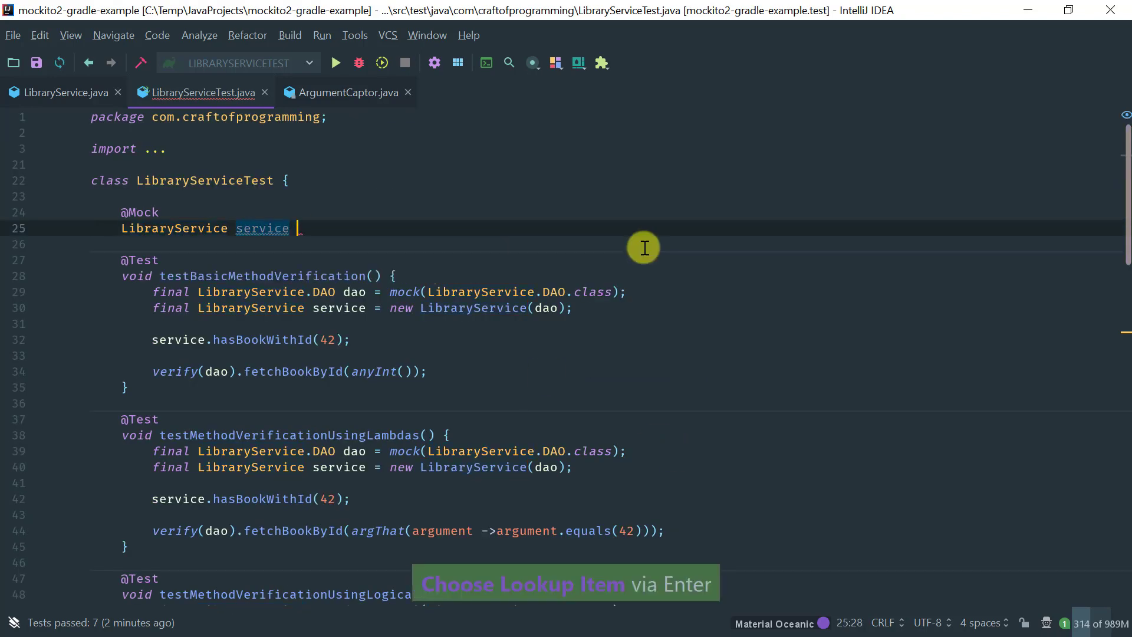
{"action": "scroll", "scroll_direction": "down", "scroll_amount": 3}
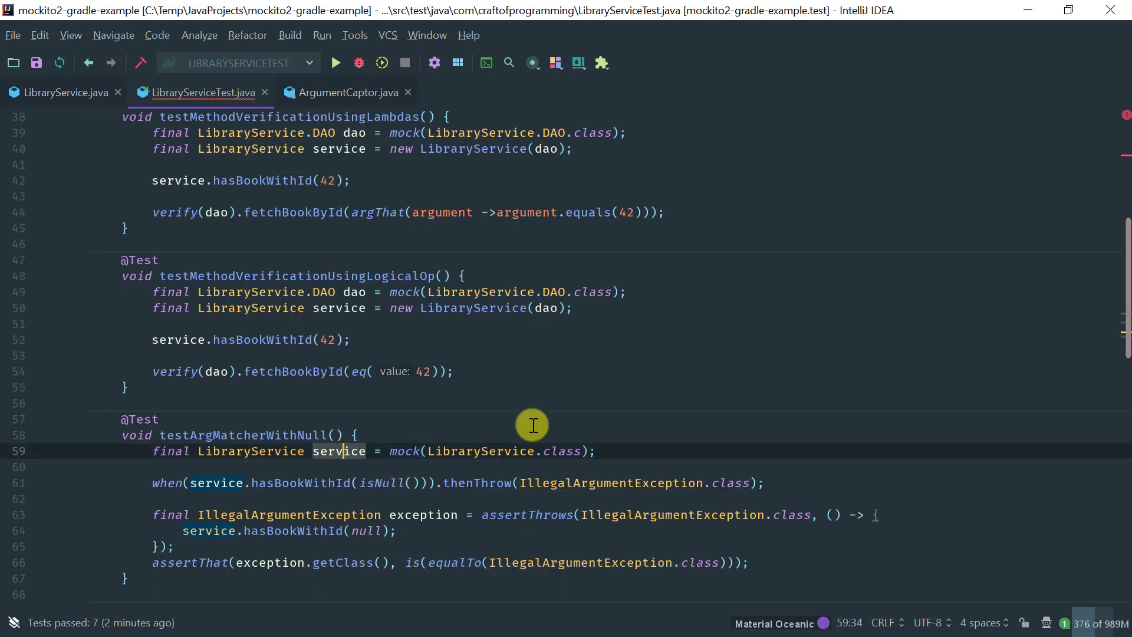
{"action": "scroll", "scroll_direction": "up", "scroll_amount": 3}
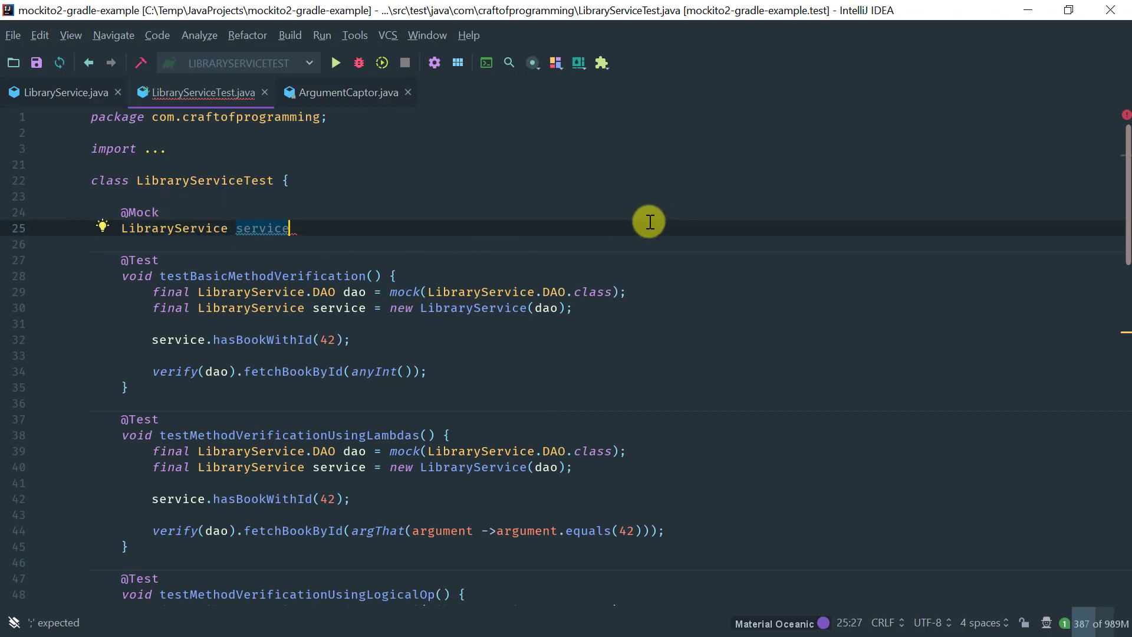
{"action": "type", "text": "private"}
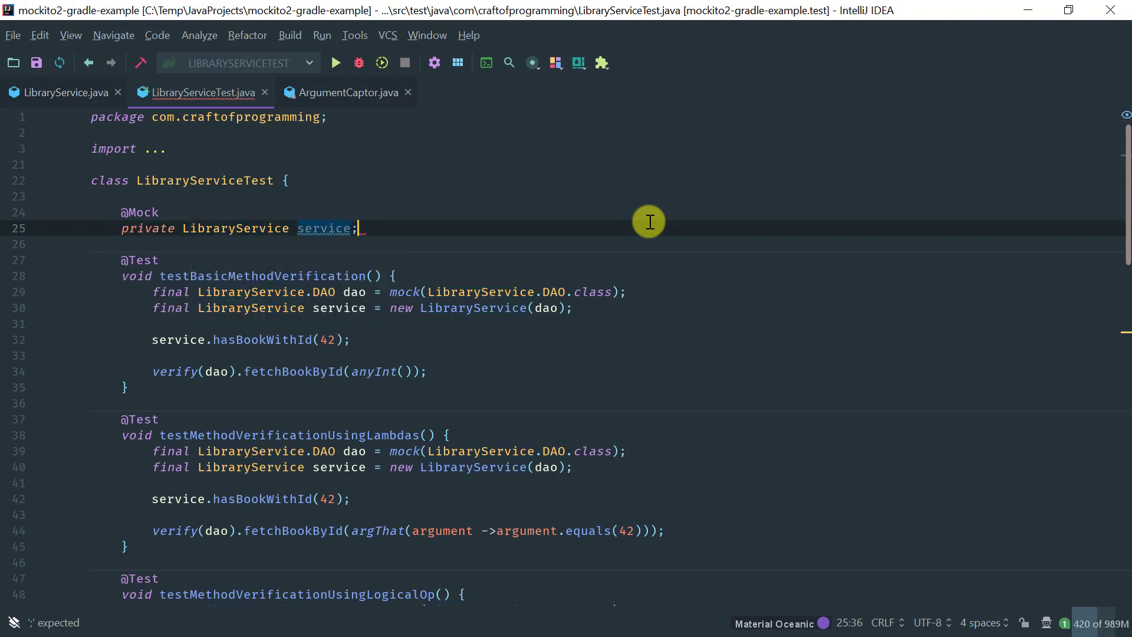
{"action": "type", "text": "private LibraryService.DAO dao;"}
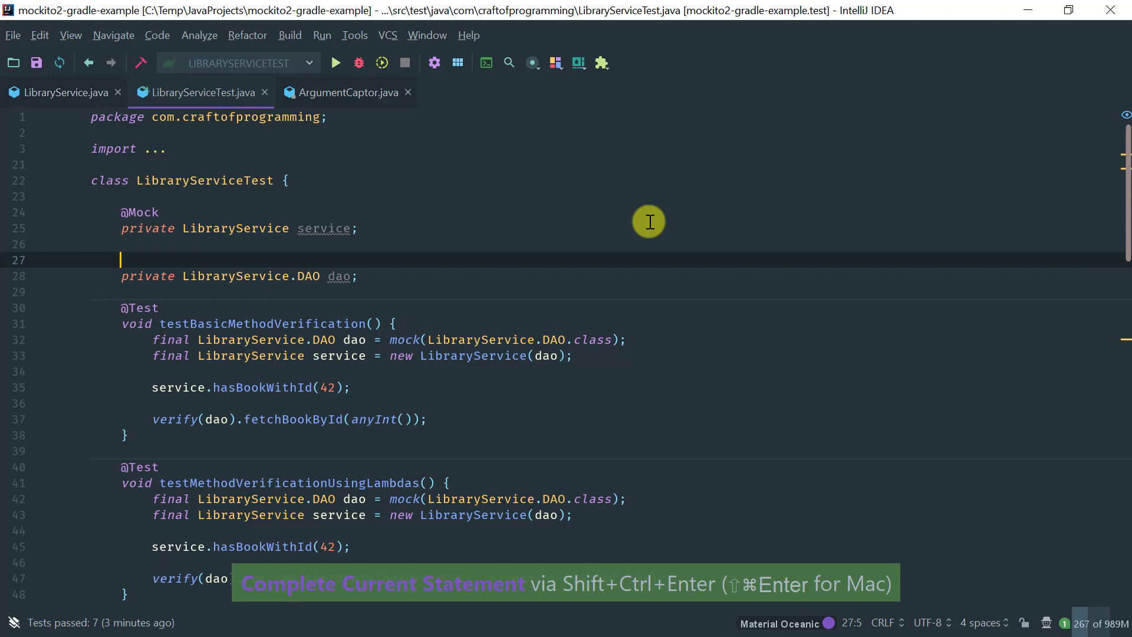
{"action": "type", "text": "@Mock"}
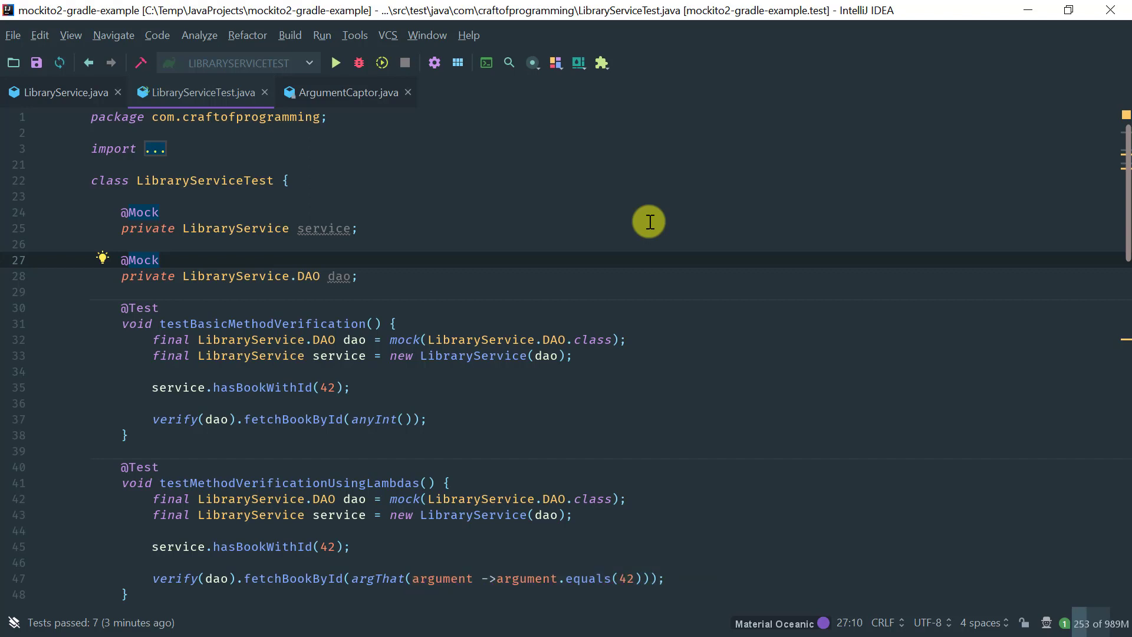
{"action": "left_click", "coordinate": [160, 212]}
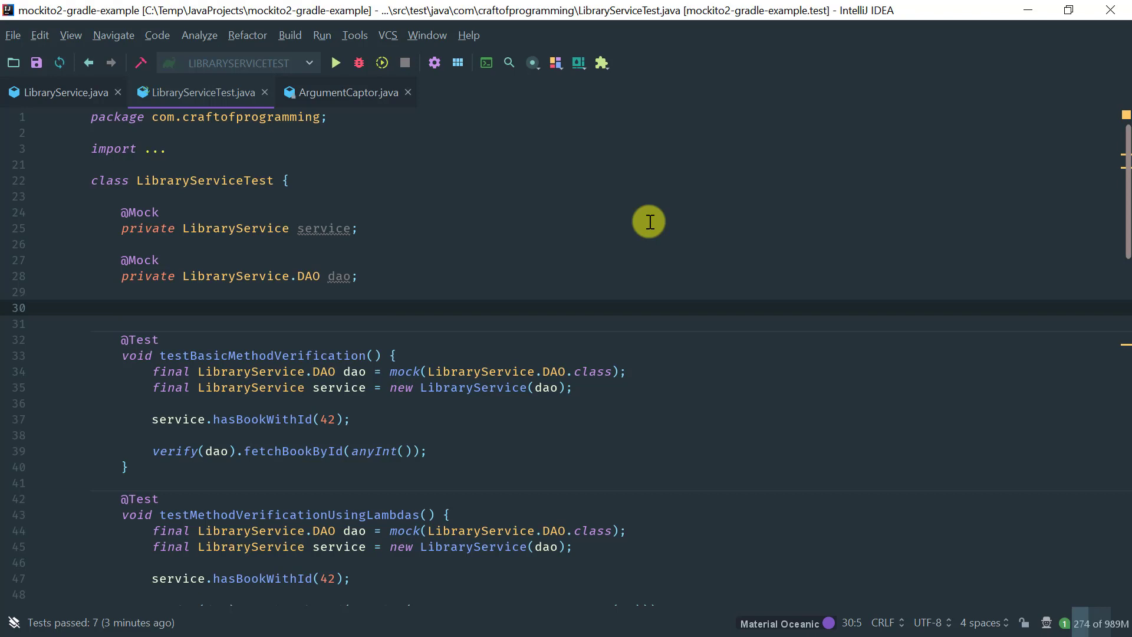
{"action": "type", "text": "@"}
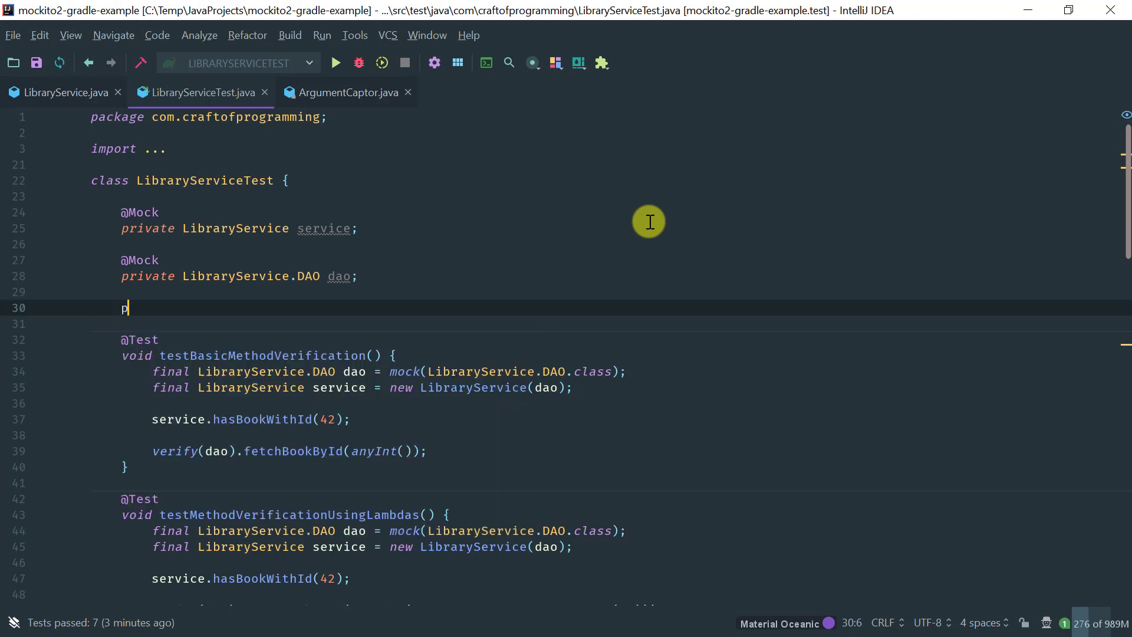
{"action": "type", "text": "ublic void"}
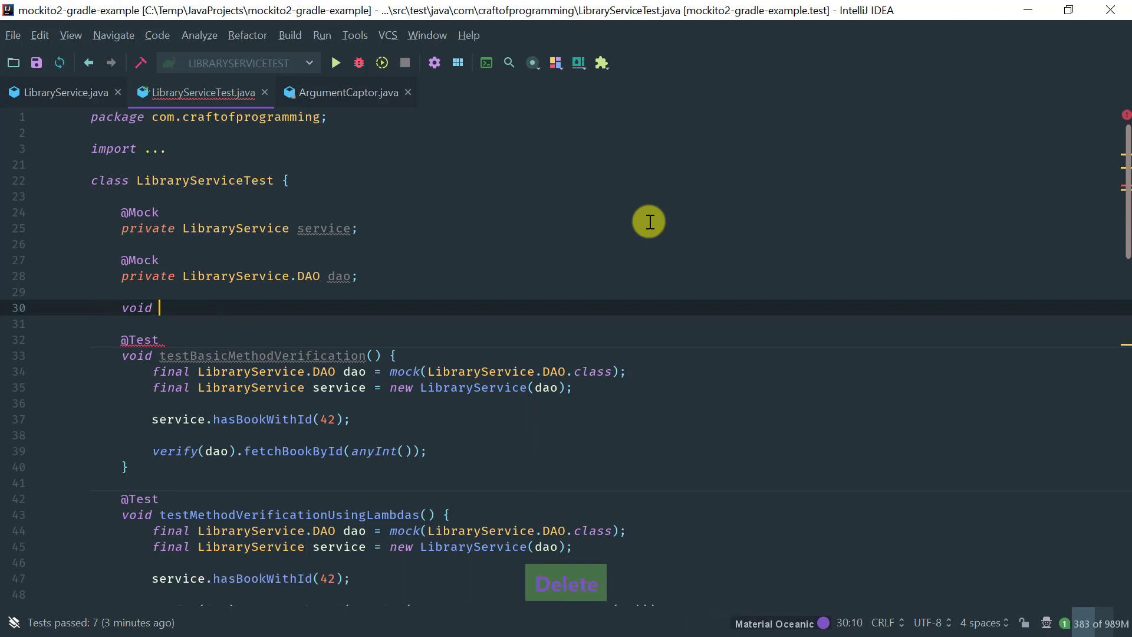
{"action": "type", "text": "setup"}
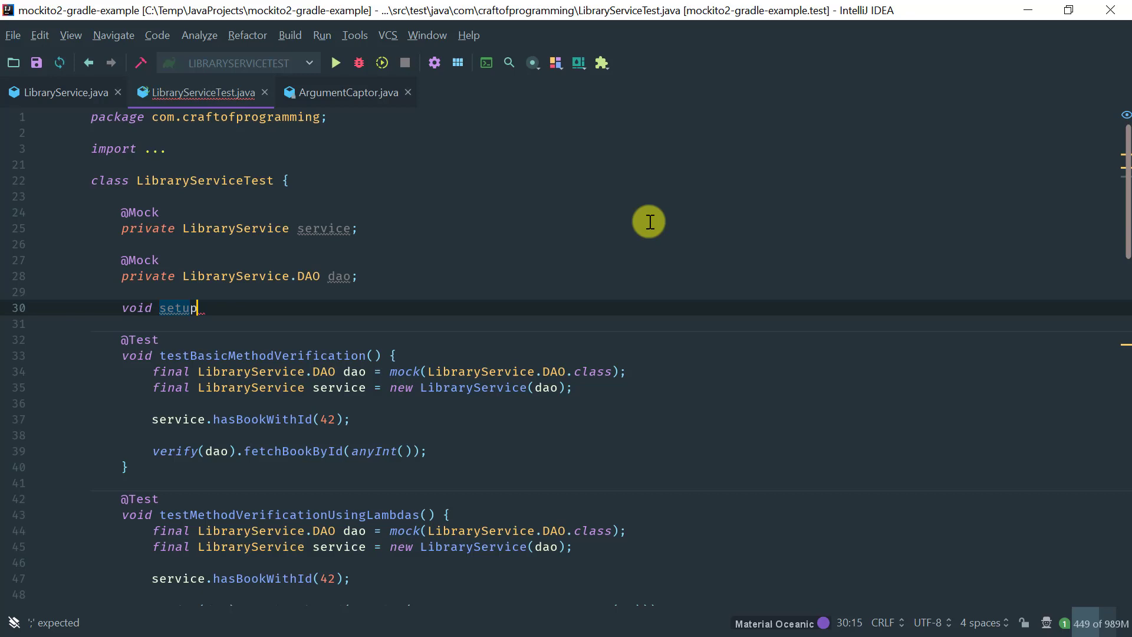
{"action": "type", "text": "() {}"}
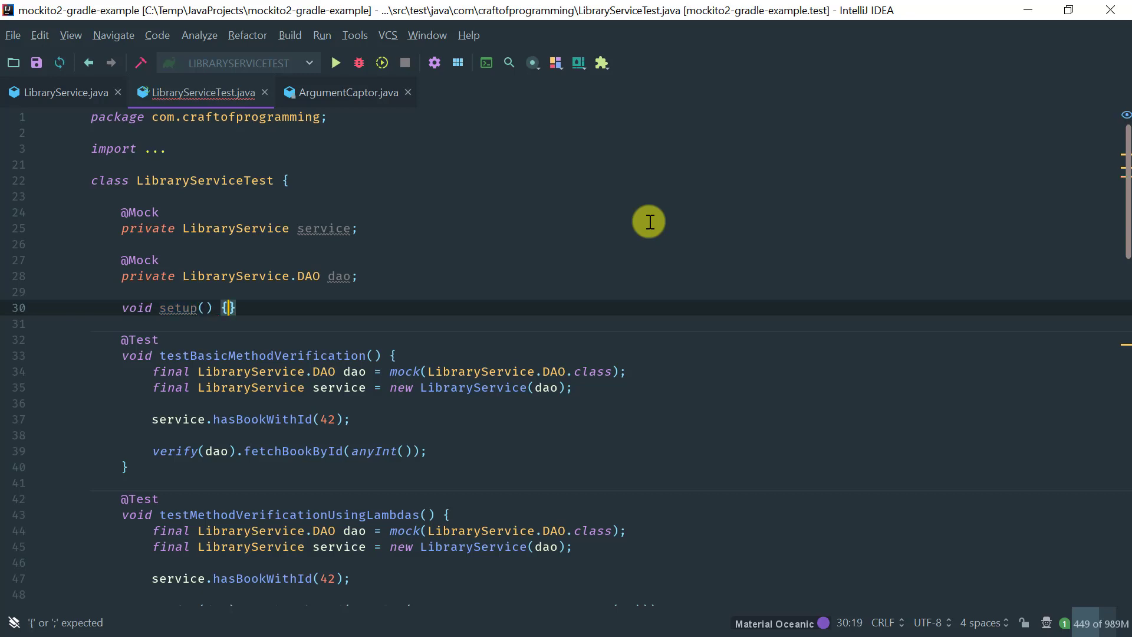
{"action": "key", "text": "ctrl+v"}
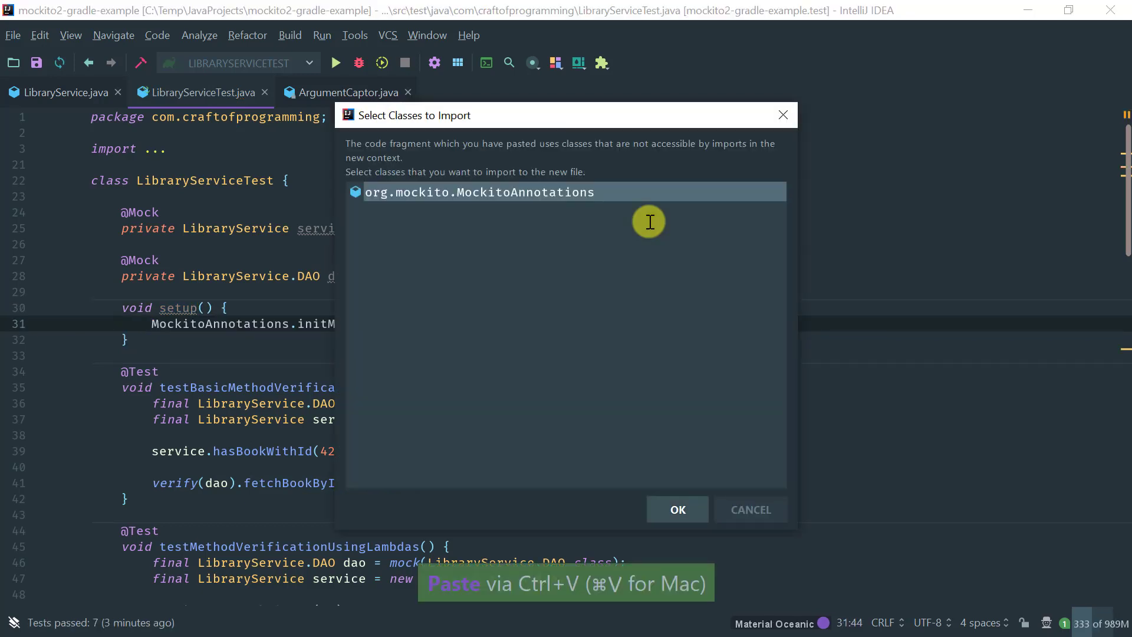
{"action": "left_click", "coordinate": [676, 509]}
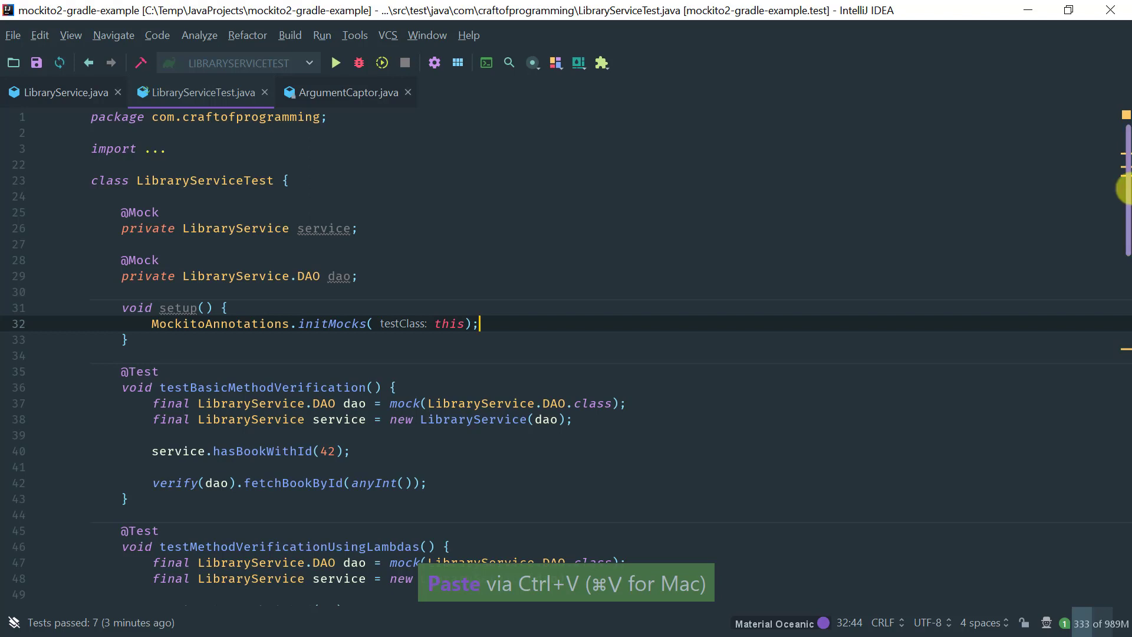
{"action": "type", "text": "@BeforeEach"}
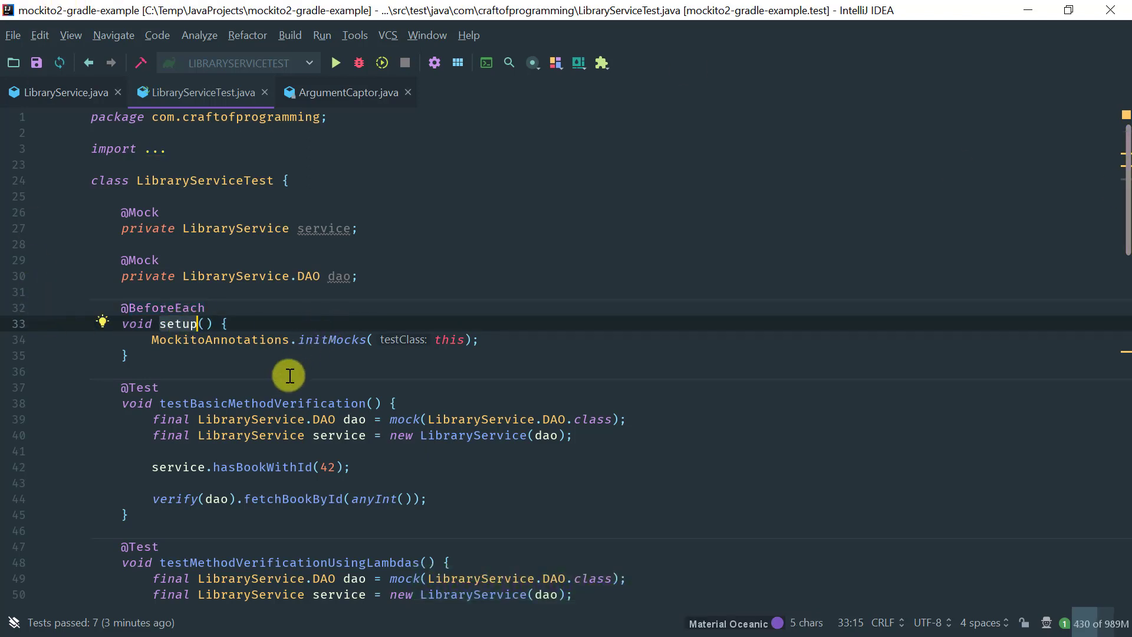
{"action": "mouse_move", "coordinate": [323, 340]}
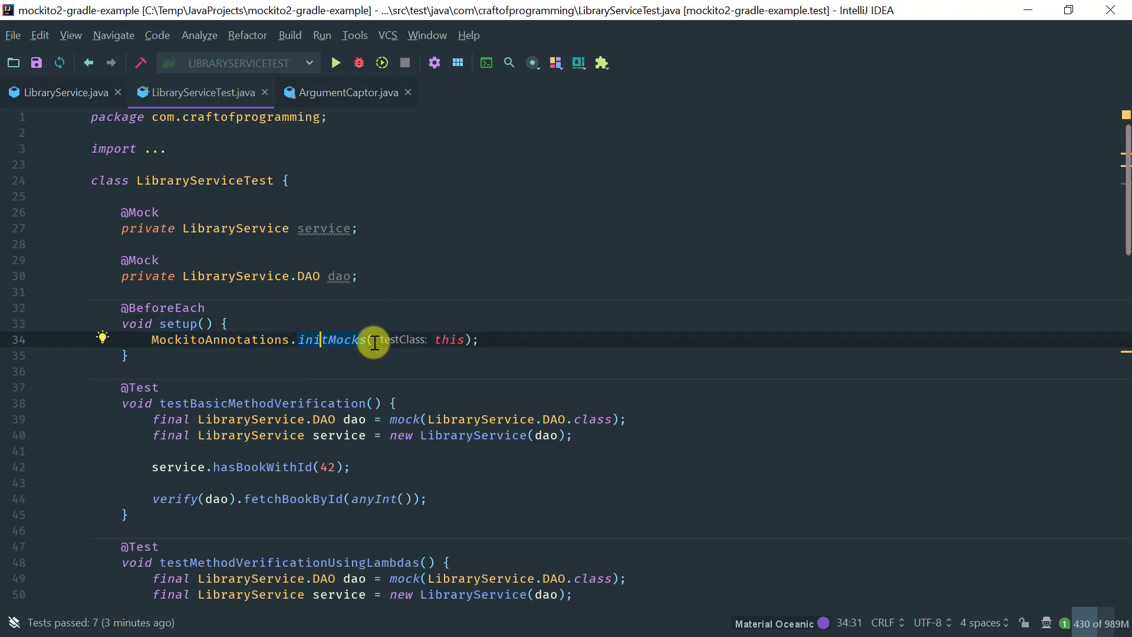
{"action": "mouse_move", "coordinate": [325, 340]}
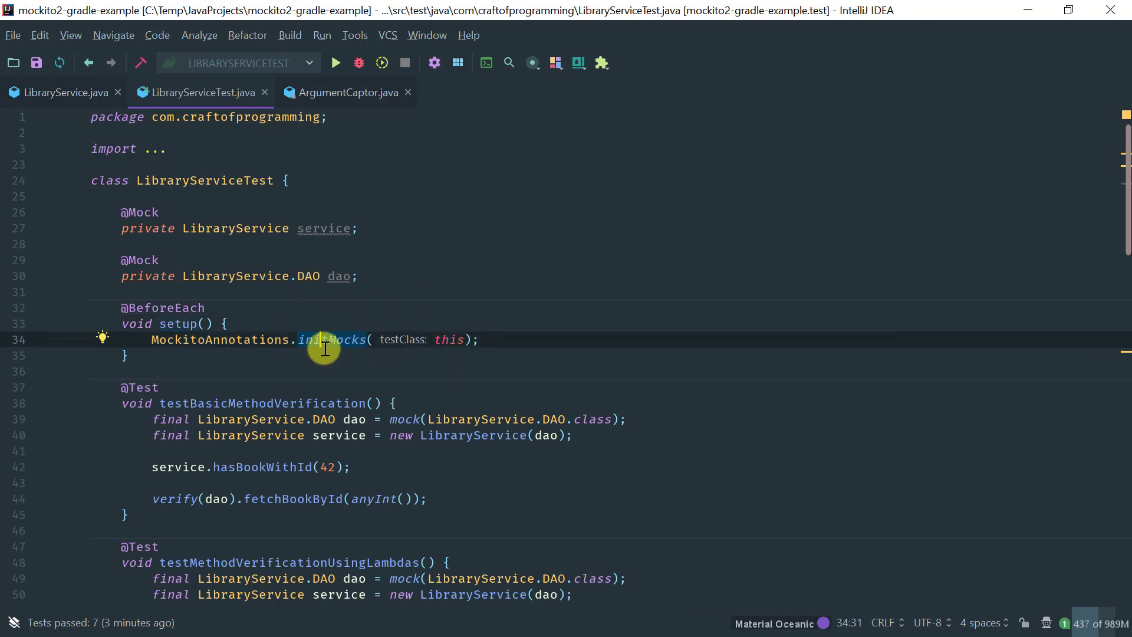
{"action": "mouse_move", "coordinate": [333, 228]}
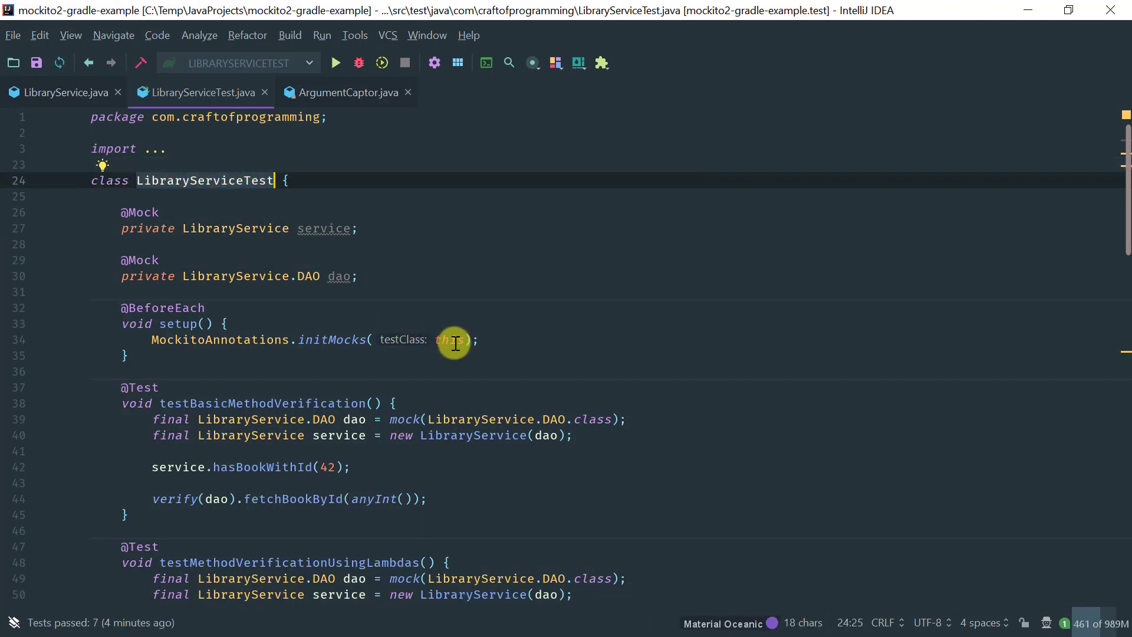
{"action": "left_click", "coordinate": [640, 207]}
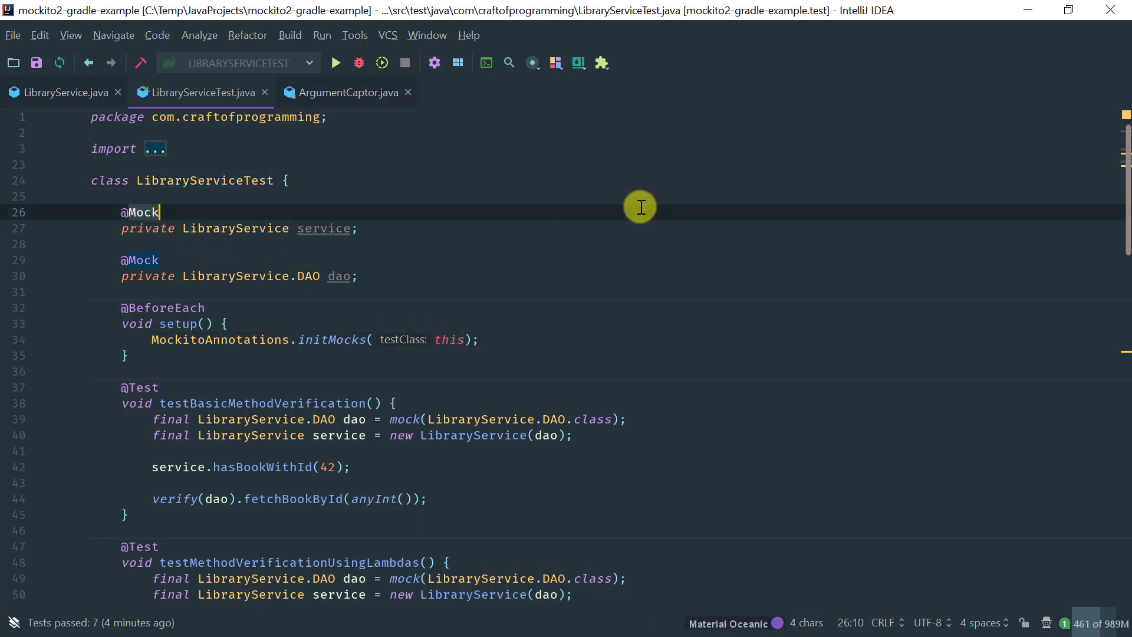
{"action": "left_click", "coordinate": [157, 227]}
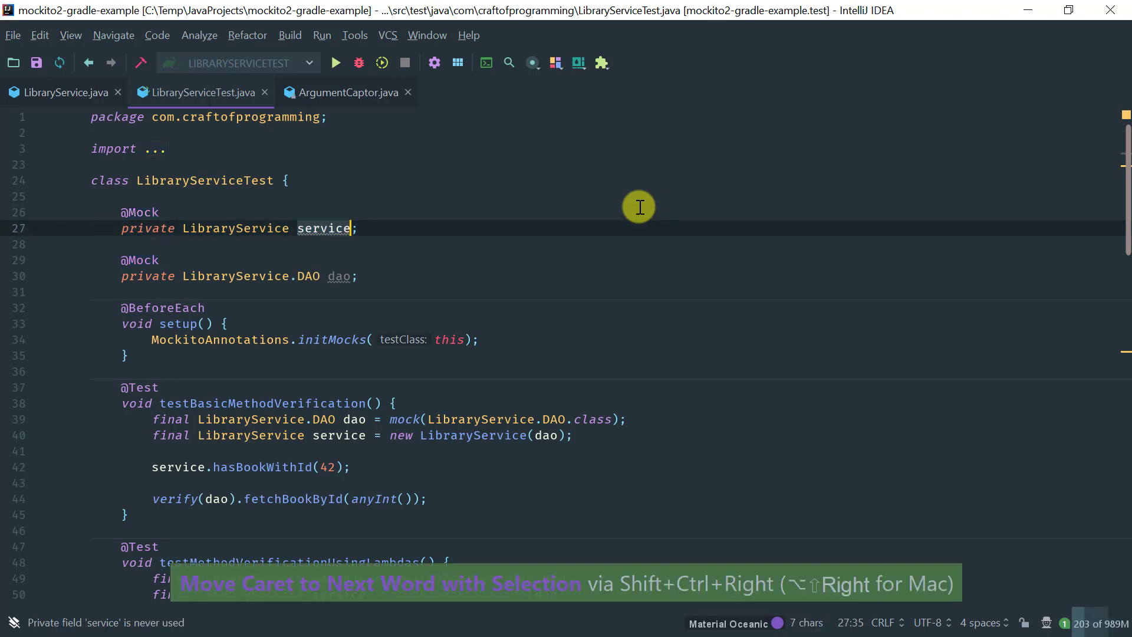
{"action": "mouse_move", "coordinate": [486, 345]}
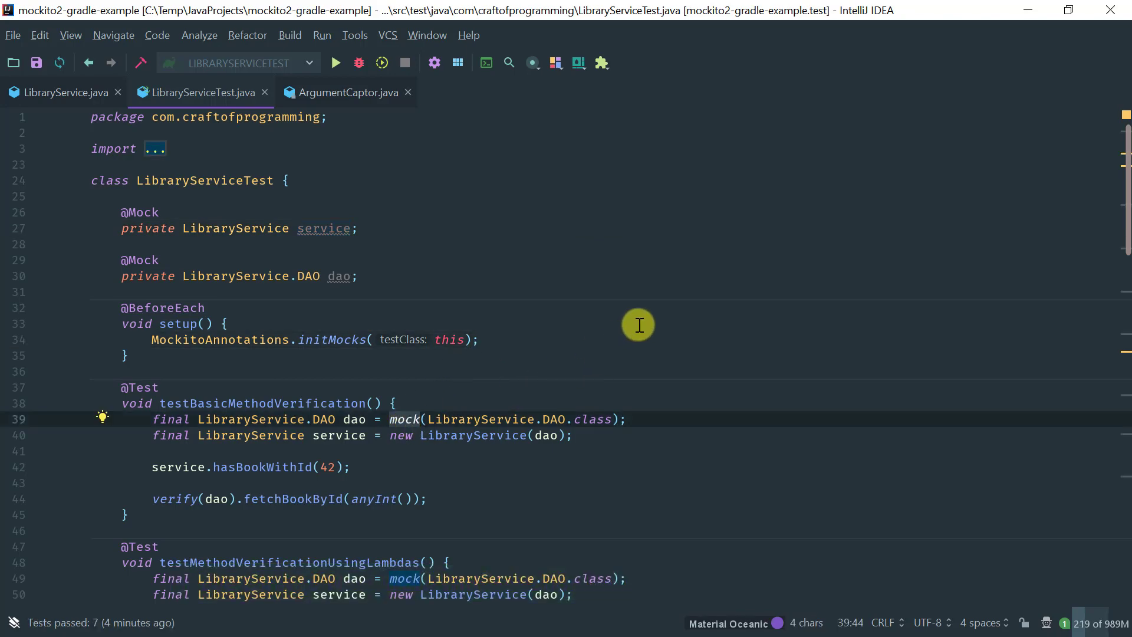
{"action": "left_click", "coordinate": [357, 228]}
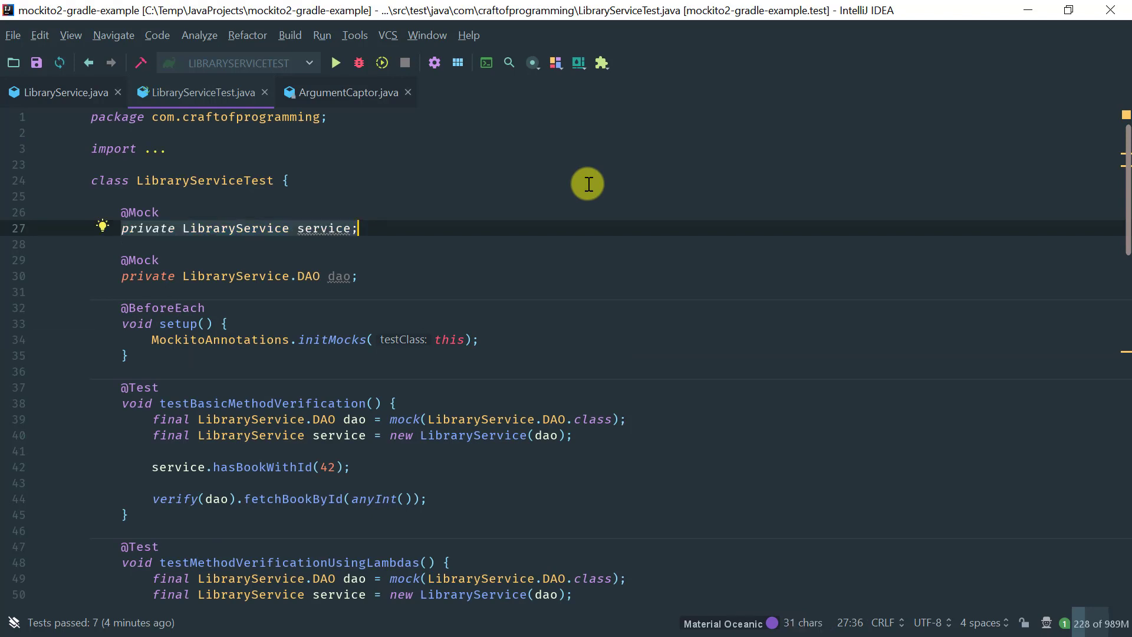
{"action": "left_click", "coordinate": [161, 211]}
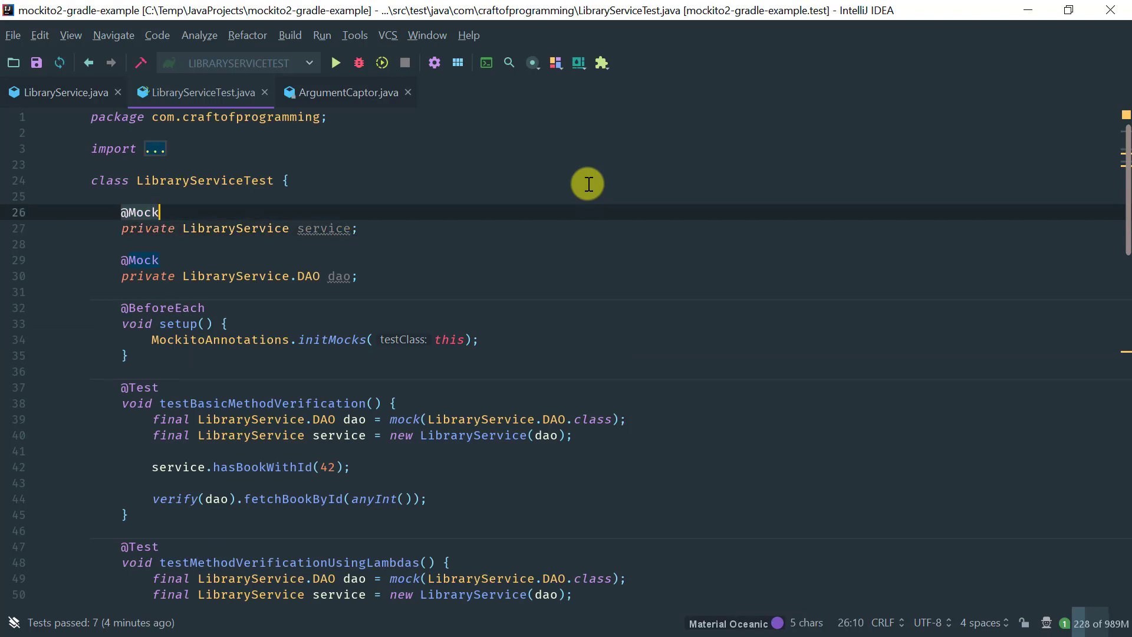
{"action": "left_click", "coordinate": [156, 340]}
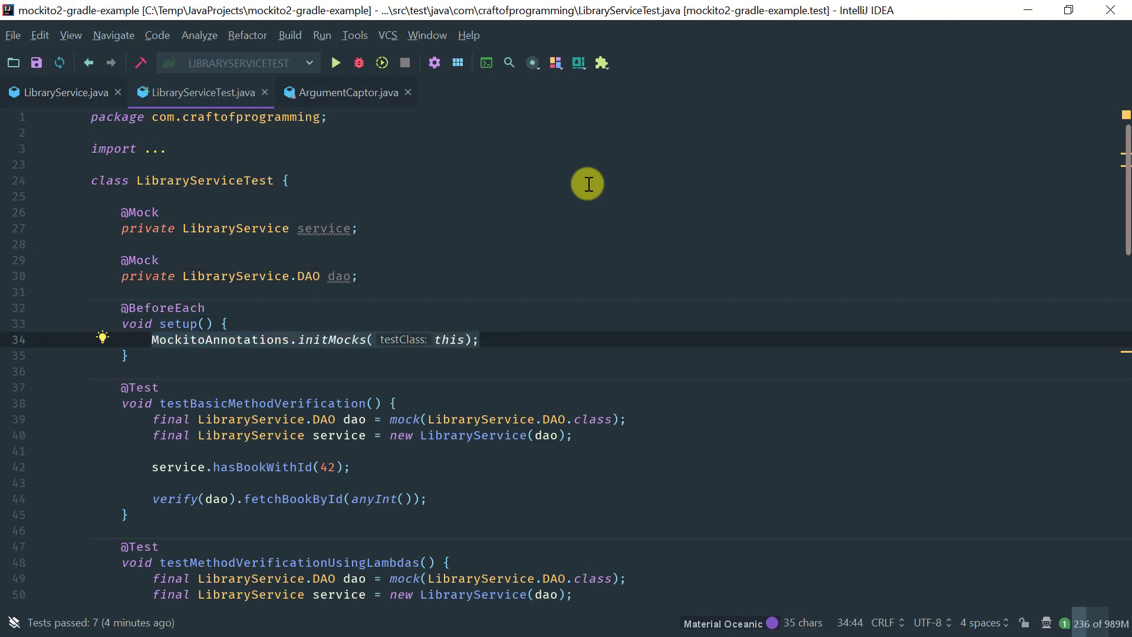
{"action": "mouse_move", "coordinate": [485, 256]}
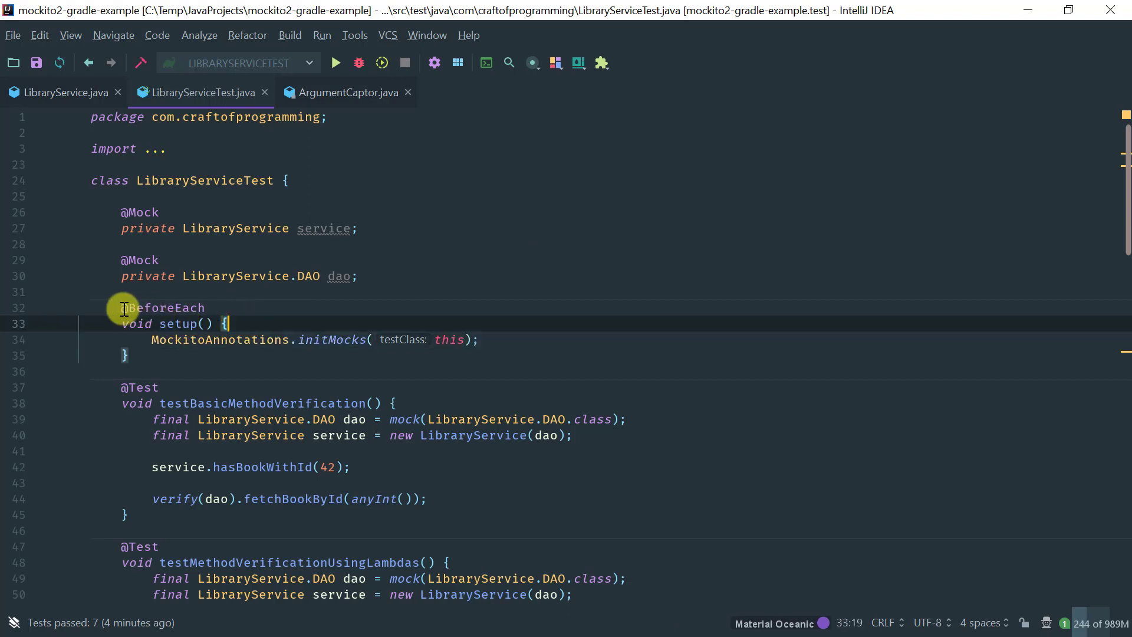
{"action": "mouse_move", "coordinate": [288, 393]}
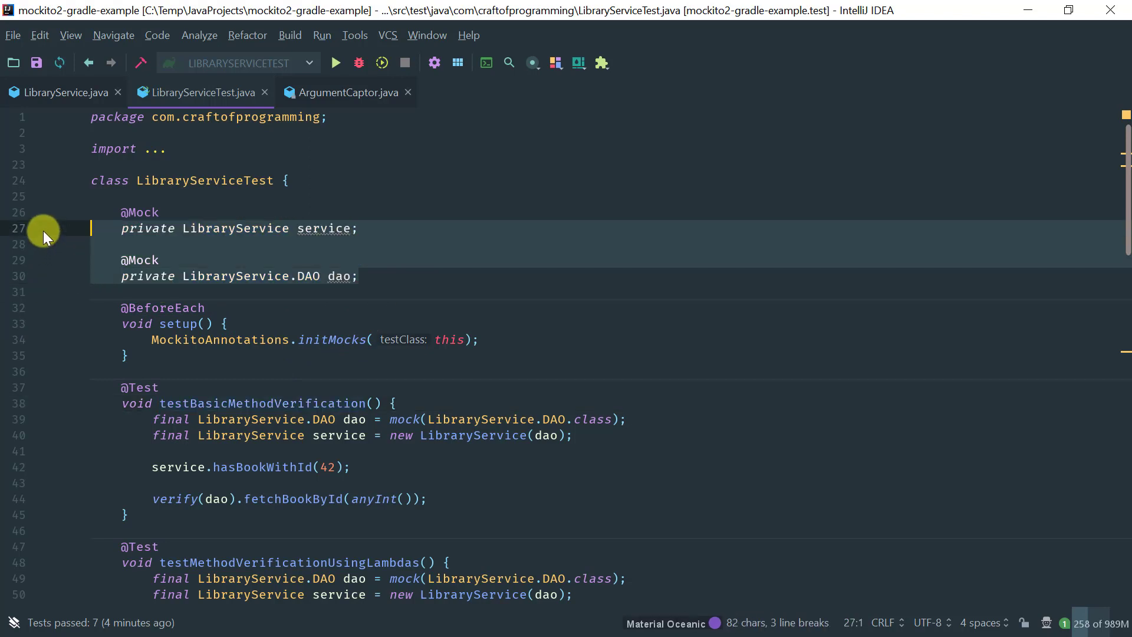
{"action": "mouse_move", "coordinate": [480, 361]}
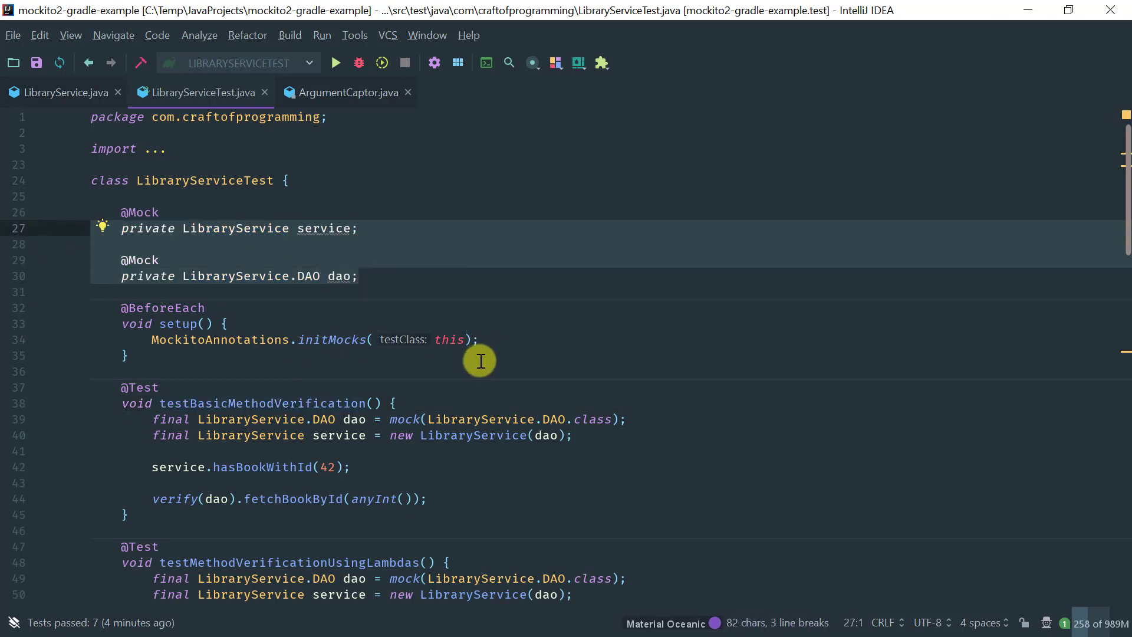
- Delete the local mock() lines from the lambdas, logical-op, all-args and custom matcher tests with Ctrl+Y
{"action": "left_click", "coordinate": [396, 403]}
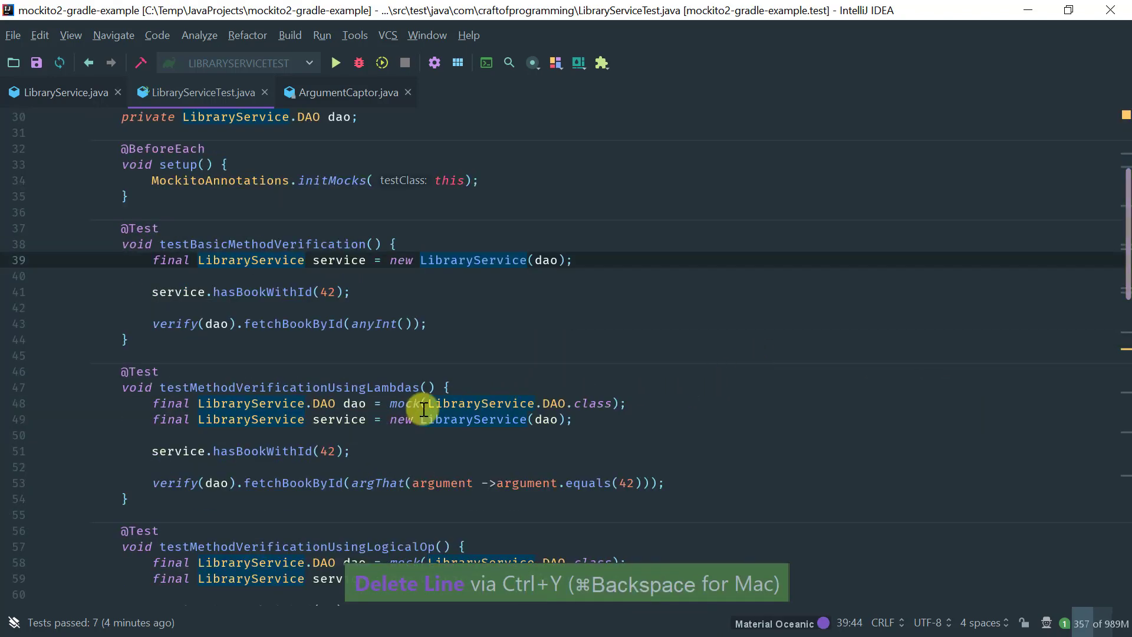
{"action": "key", "text": "Alt+Down"}
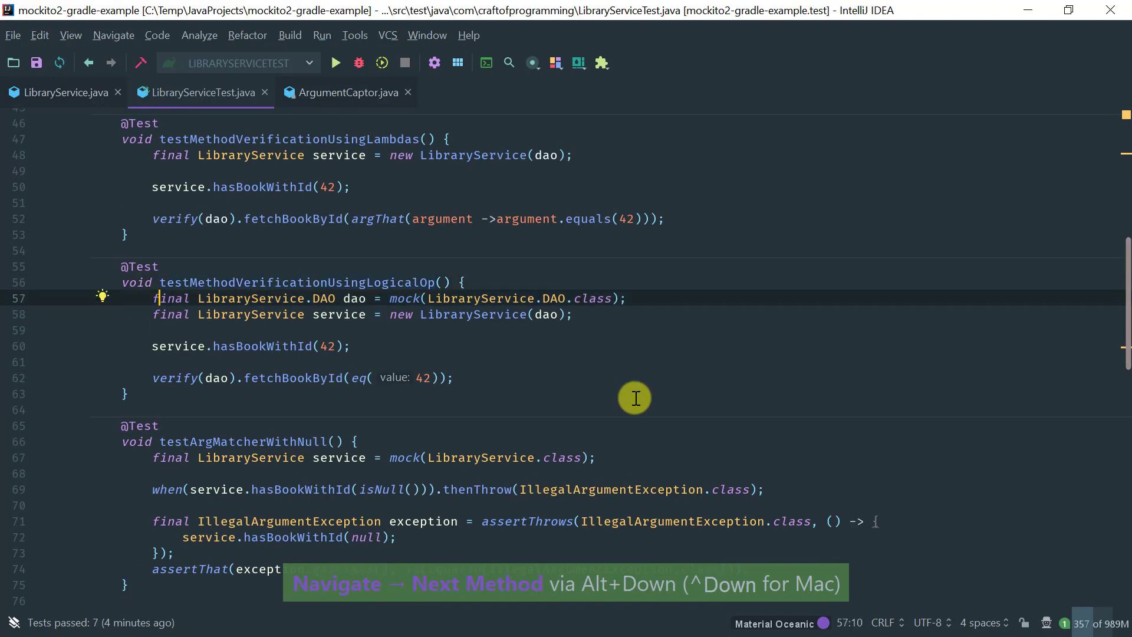
{"action": "key", "text": "ctrl+y"}
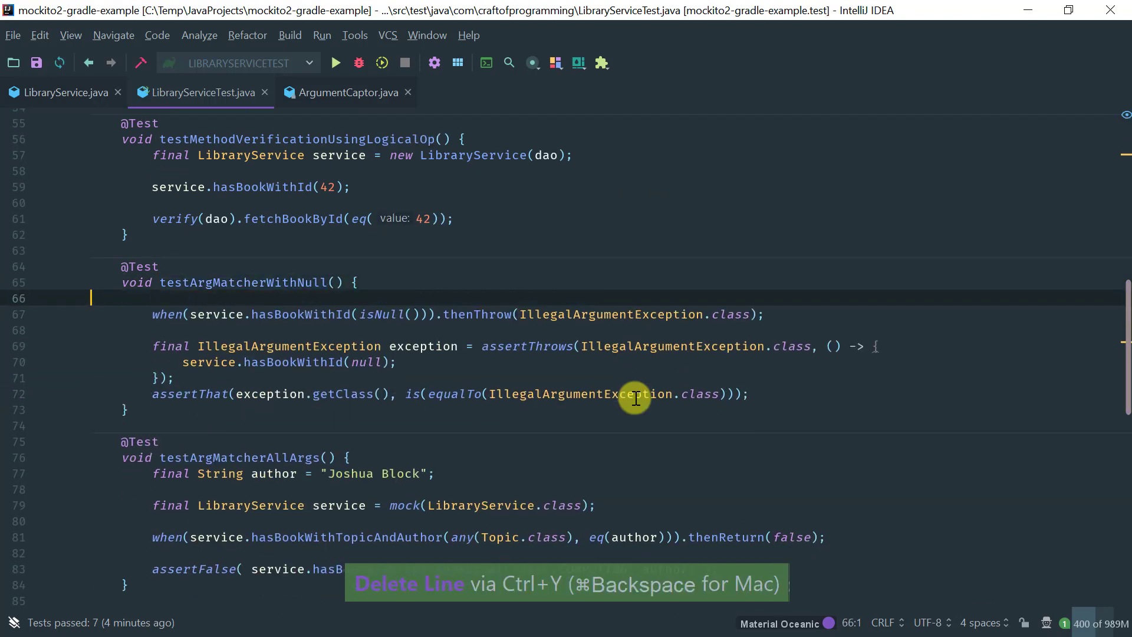
{"action": "scroll", "scroll_direction": "down", "scroll_amount": 3}
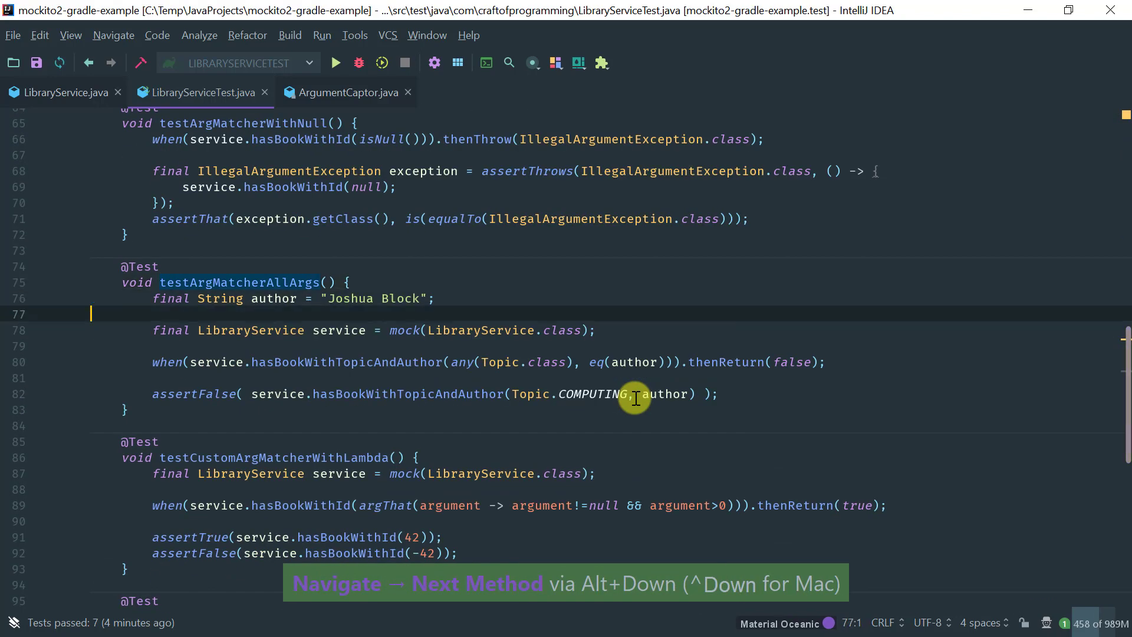
{"action": "key", "text": "ctrl+y"}
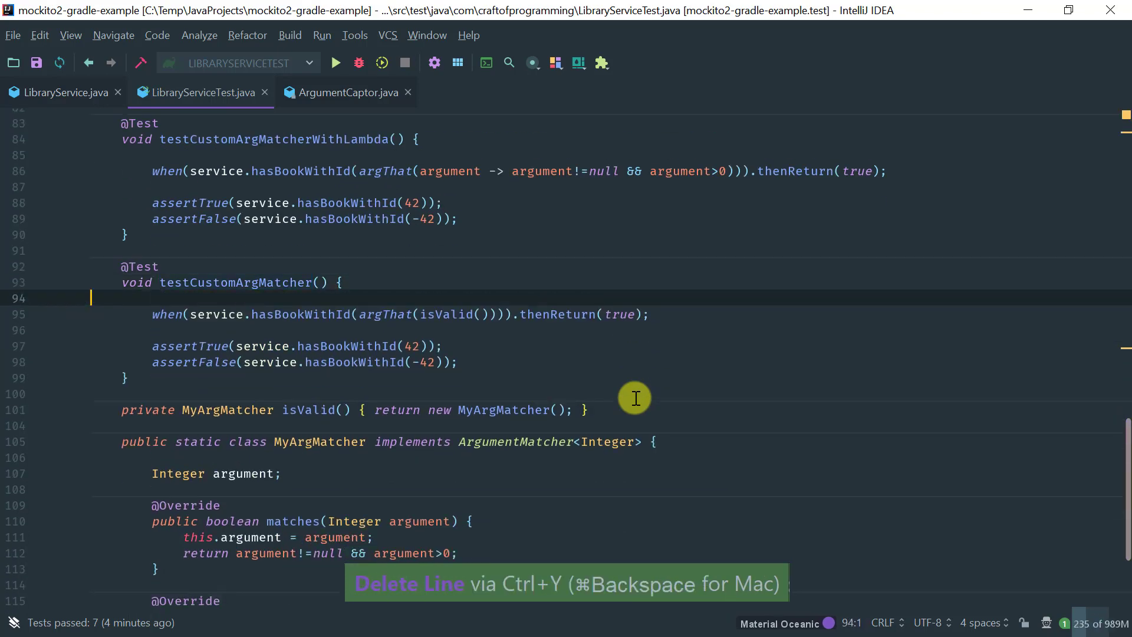
{"action": "key", "text": "ctrl+y"}
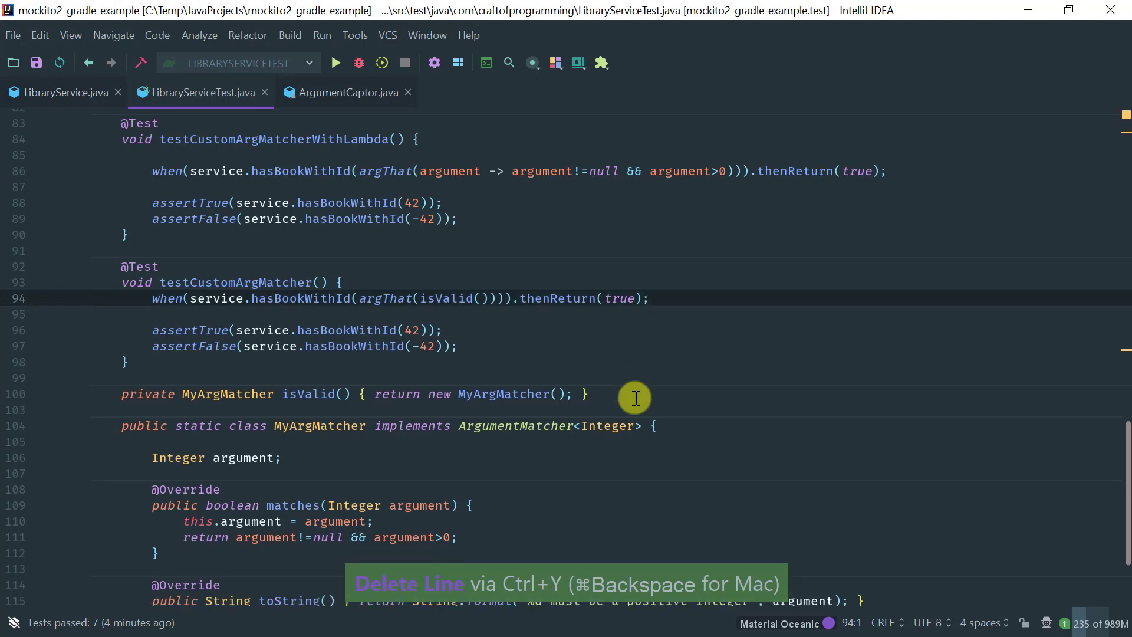
{"action": "scroll", "scroll_direction": "up", "scroll_amount": 3}
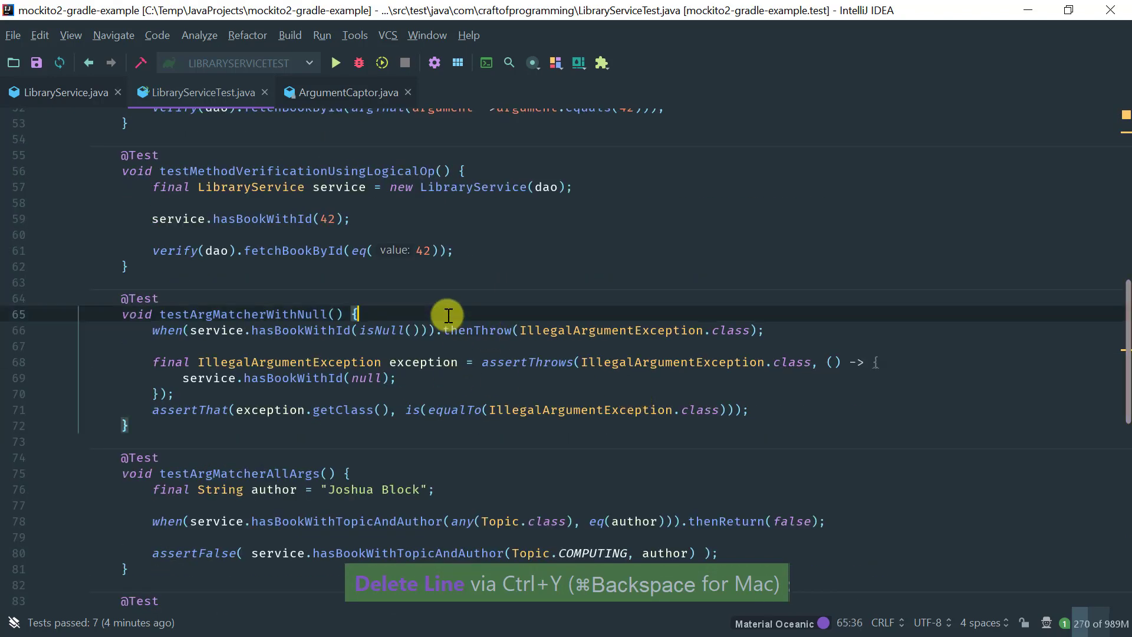
{"action": "scroll", "scroll_direction": "up", "scroll_amount": 3}
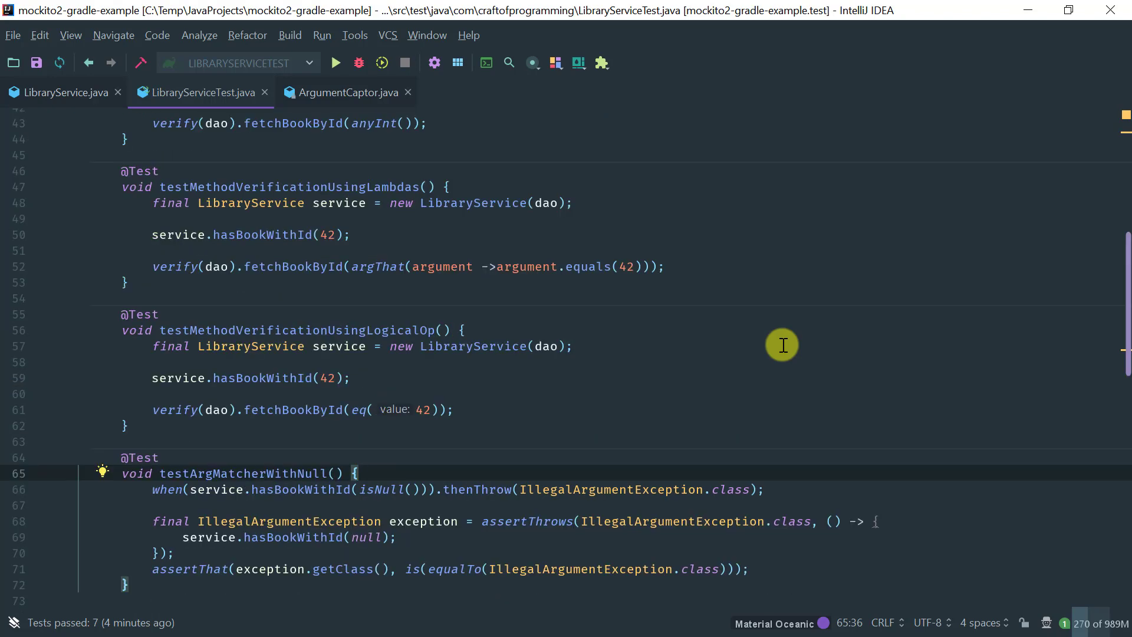
{"action": "scroll", "scroll_direction": "up", "scroll_amount": 3}
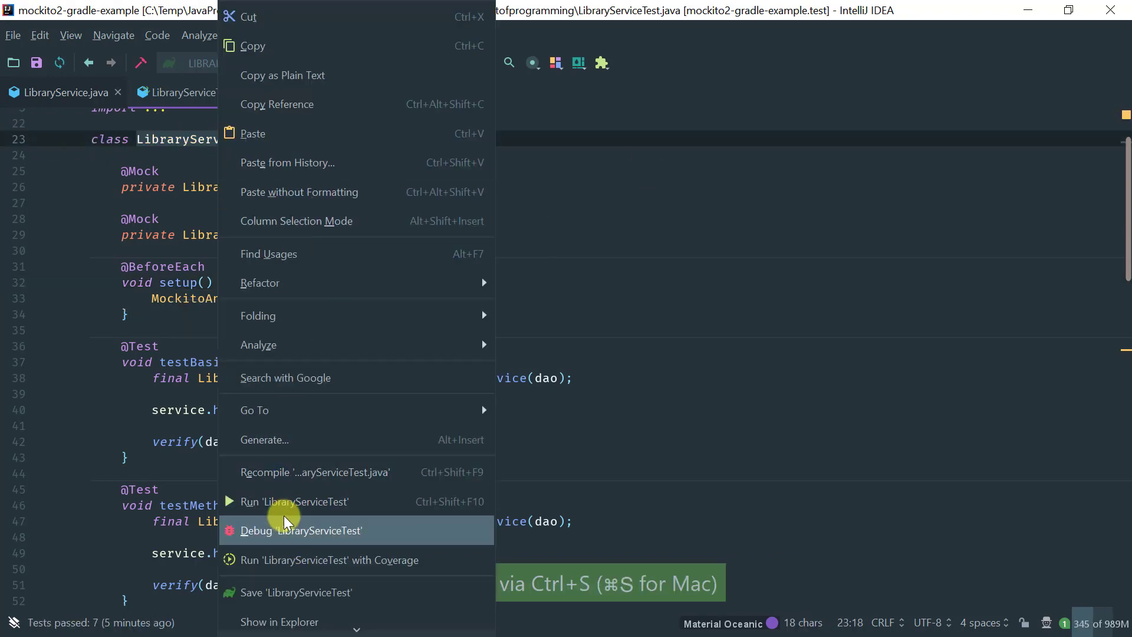
- Run LibraryServiceTest and confirm the Run panel reports Tests passed: 7
{"action": "left_click", "coordinate": [294, 502]}
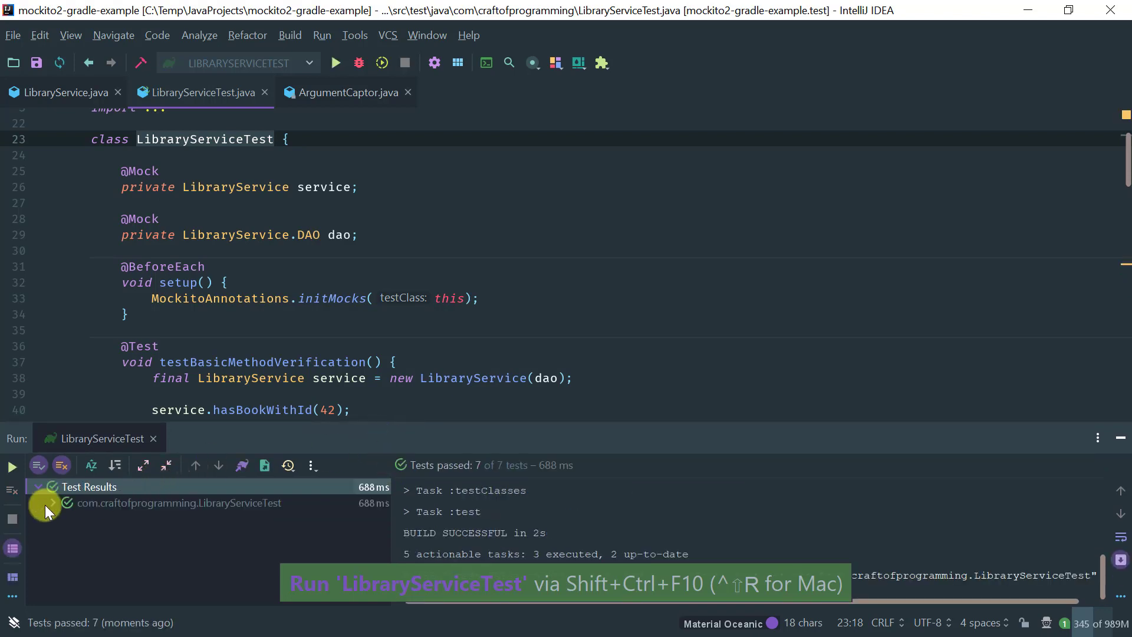
{"action": "left_click", "coordinate": [52, 503]}
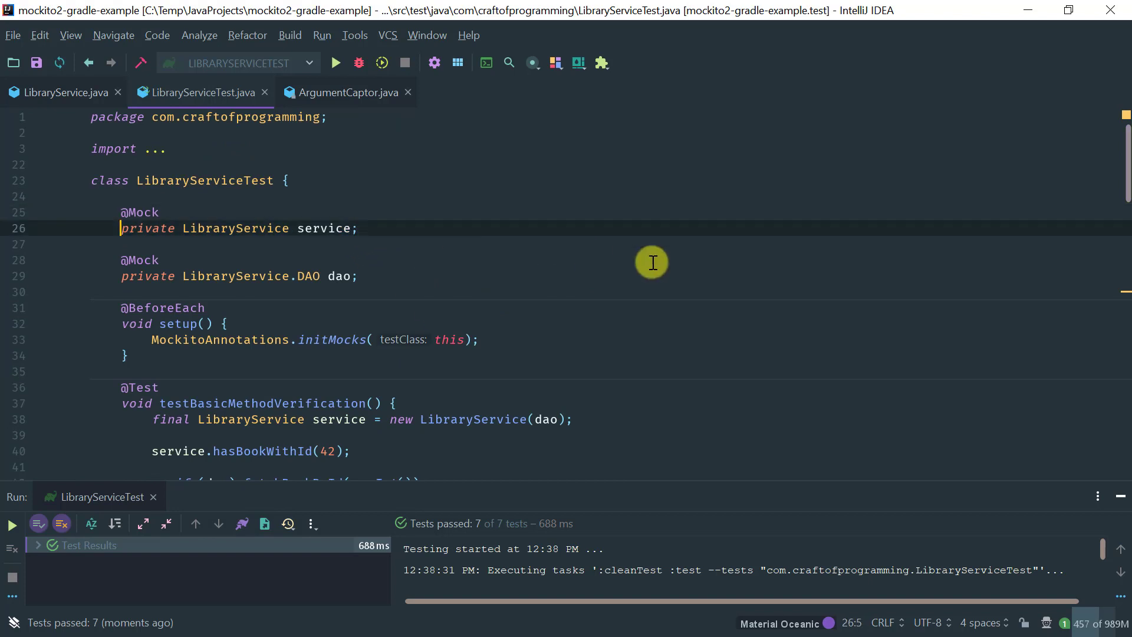
{"action": "left_click", "coordinate": [123, 276]}
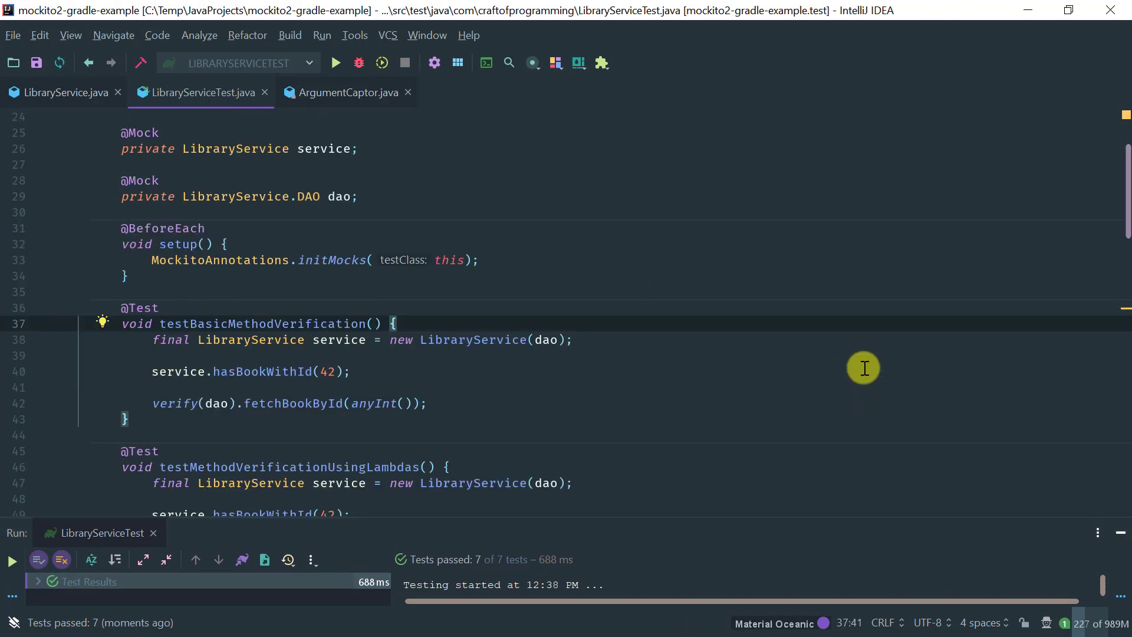
{"action": "scroll", "scroll_direction": "up", "scroll_amount": 3}
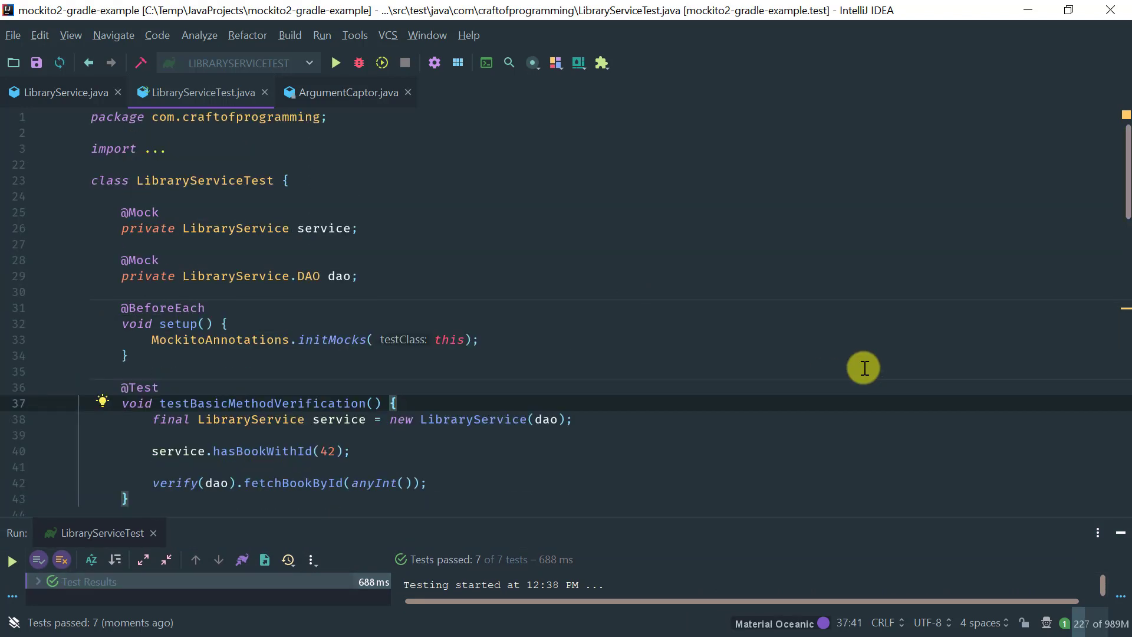